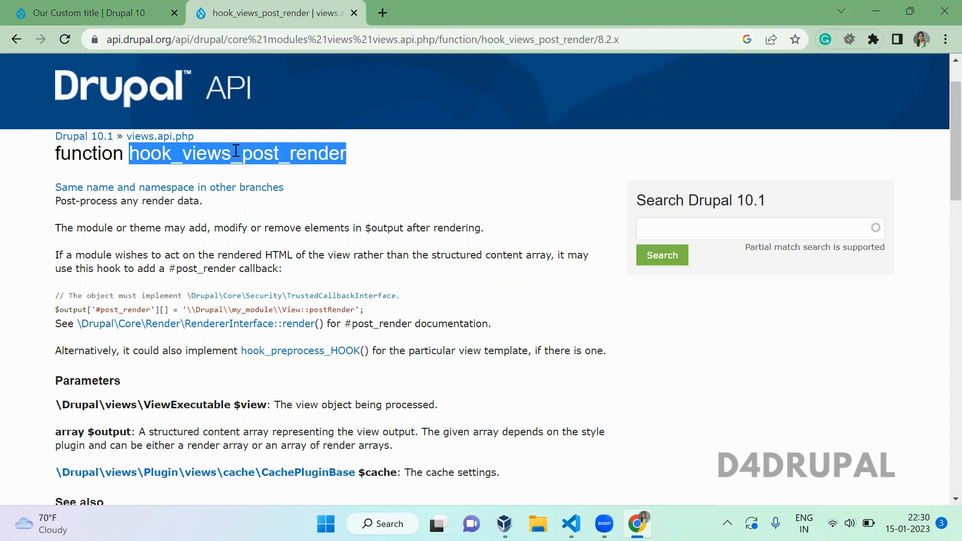
mouse_move(540, 424)
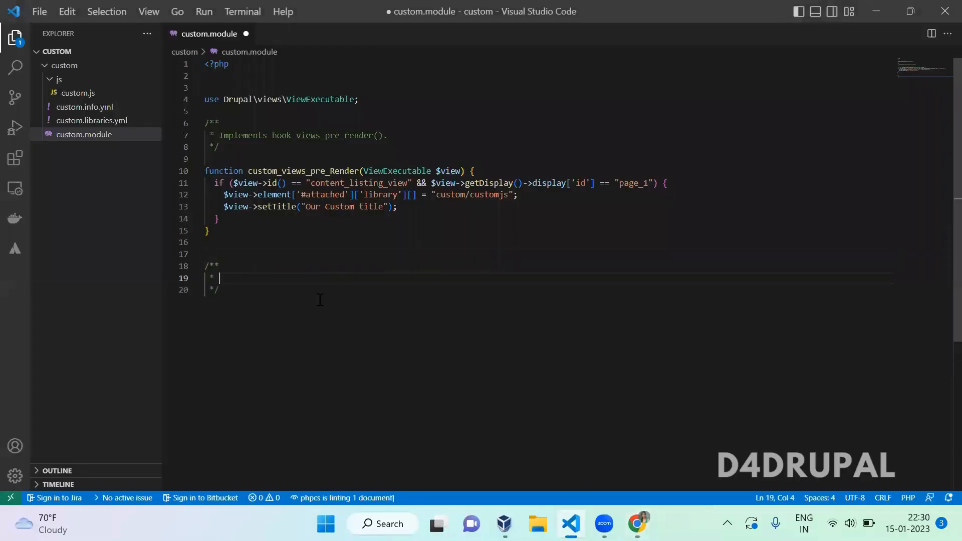
Write the doc comment 'Implements hook_view_post_render' below the pre-render function in custom.module
type("Imple")
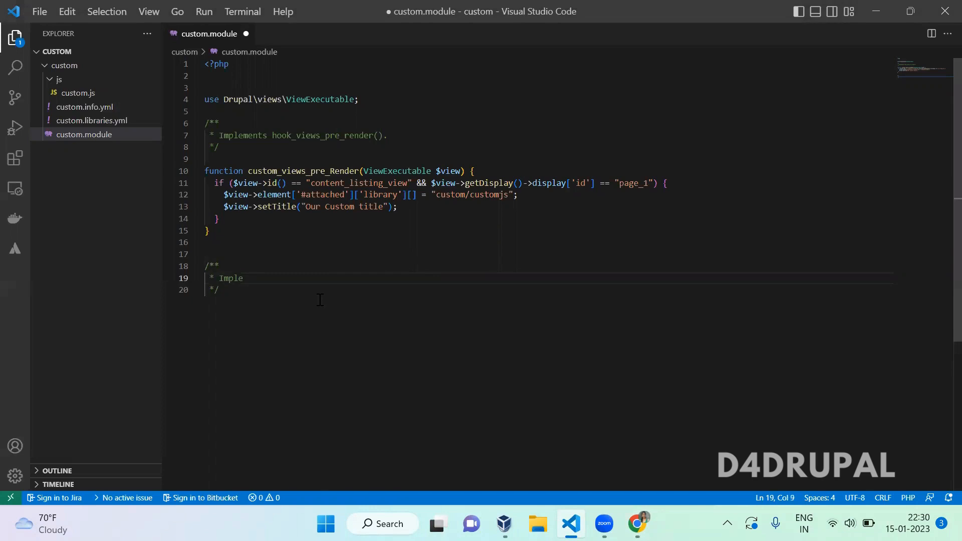
type("ments h")
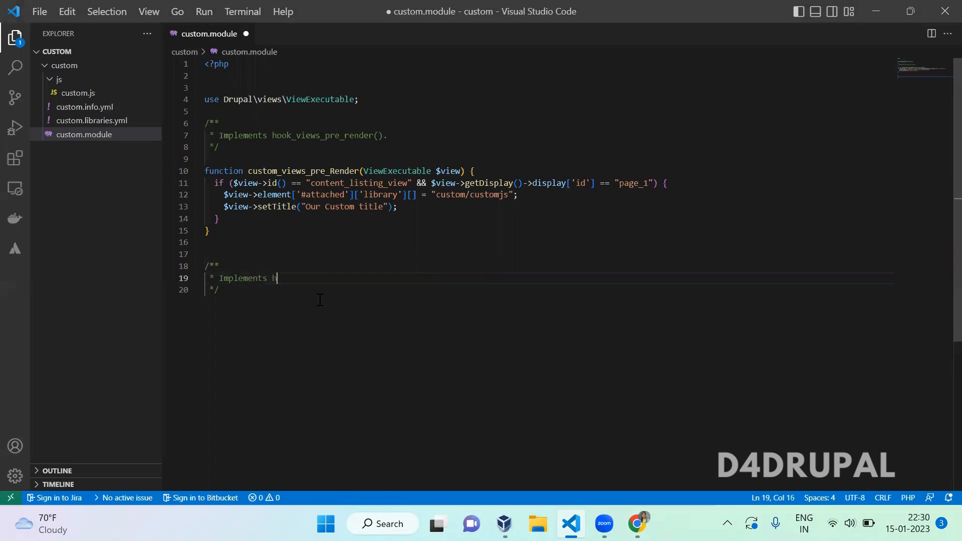
type("ook_view")
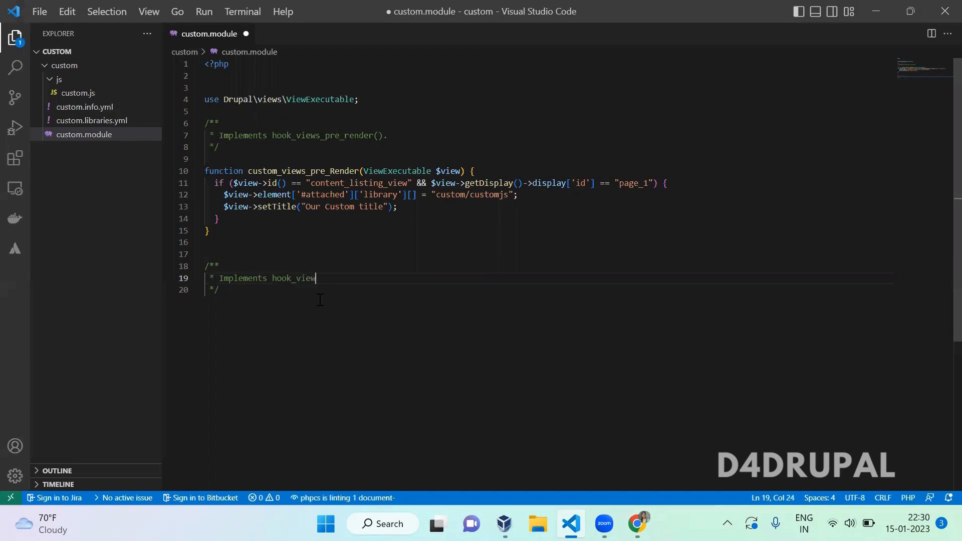
type("_post")
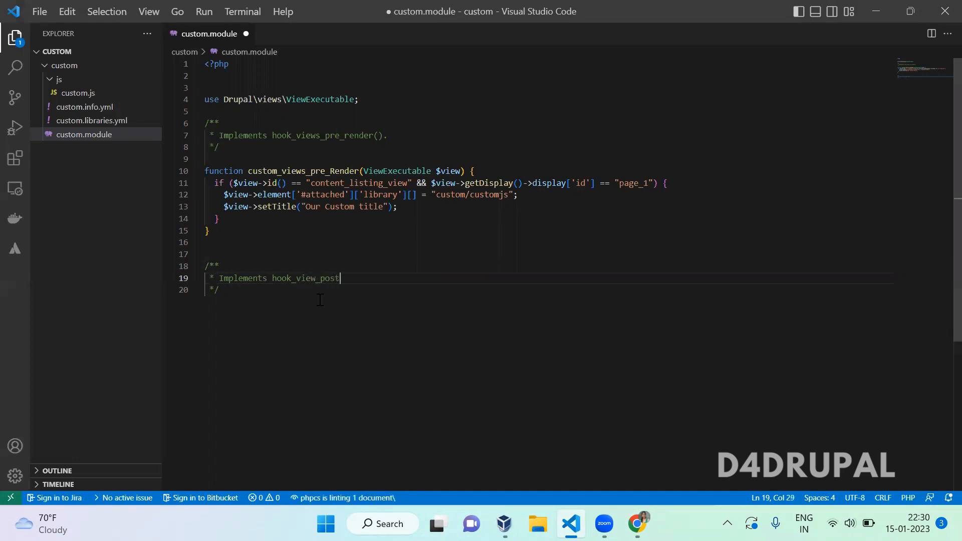
type("_render")
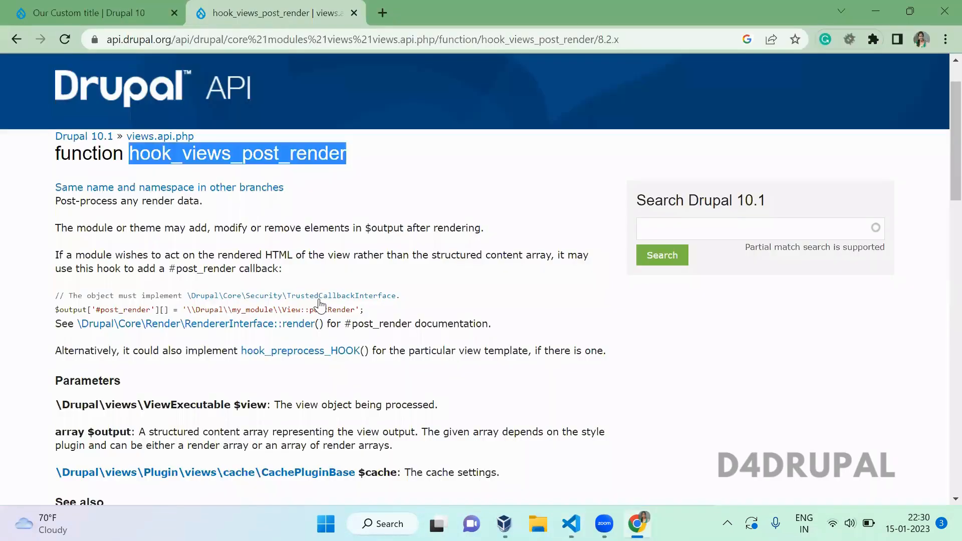
Declare an empty custom_views_post_render(ViewExecutable $view, array &$output, CachePluginBase $cache), checking the signature against the API docs
scroll("down", 3)
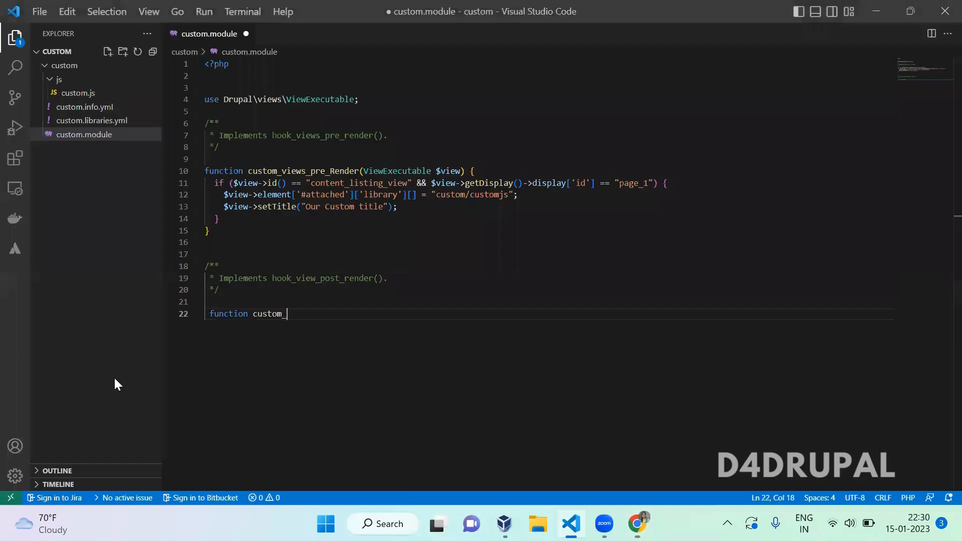
key("Backspace")
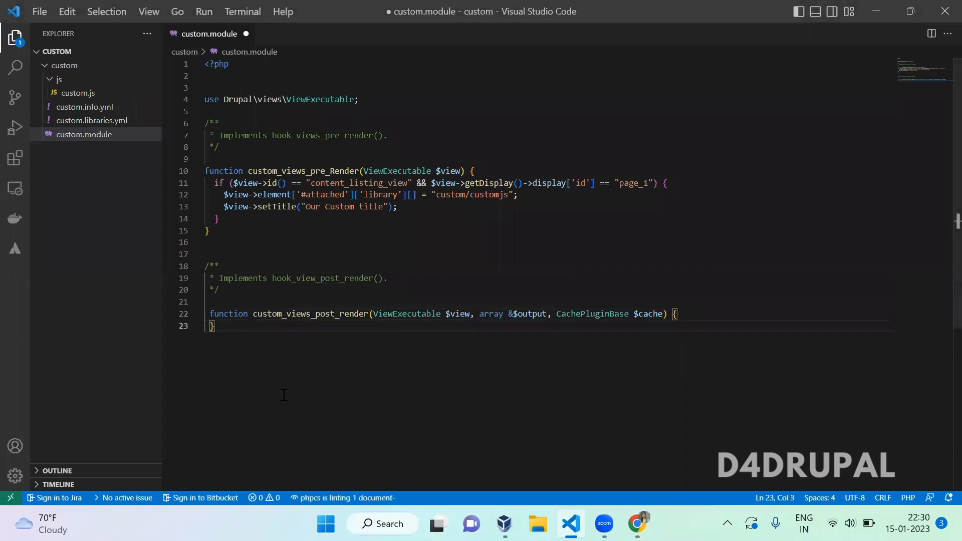
double_click(407, 314)
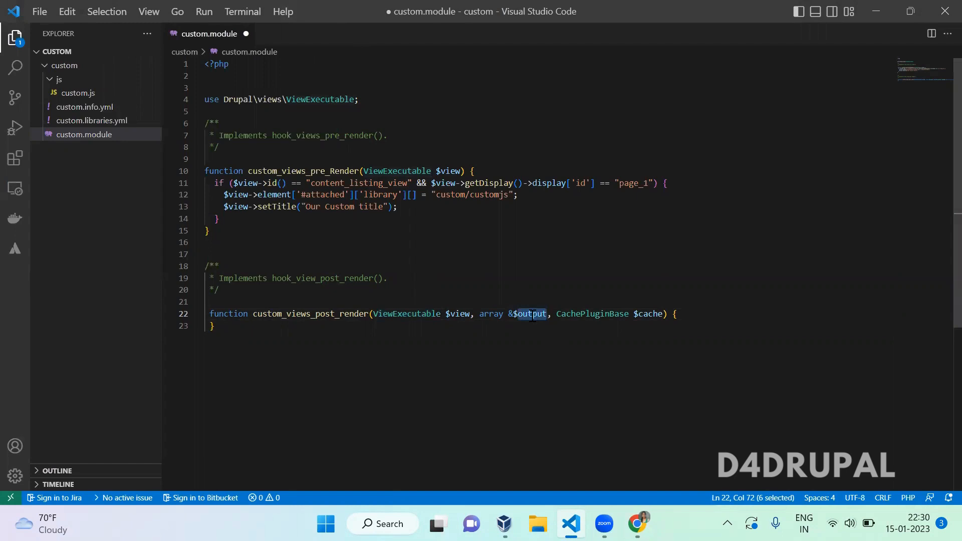
left_click(638, 525)
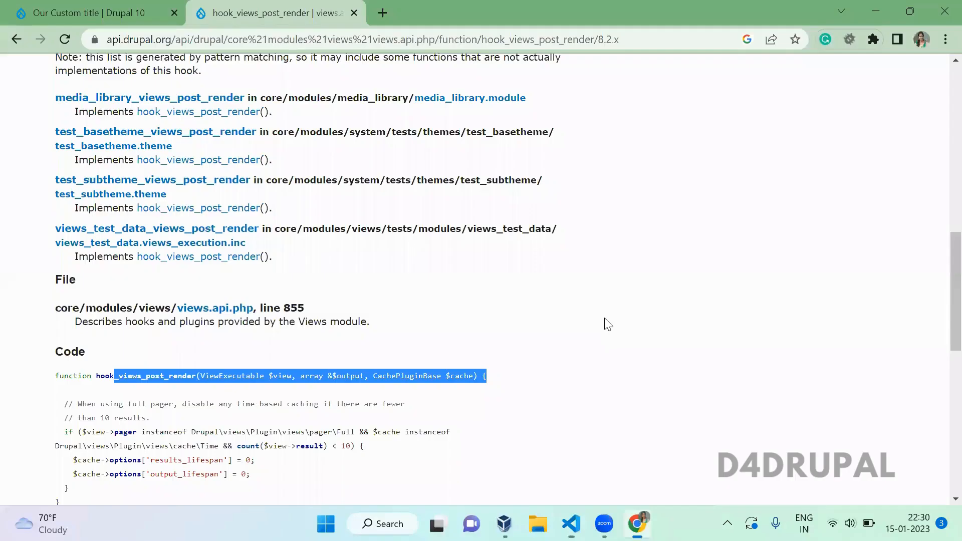
scroll("up", 3)
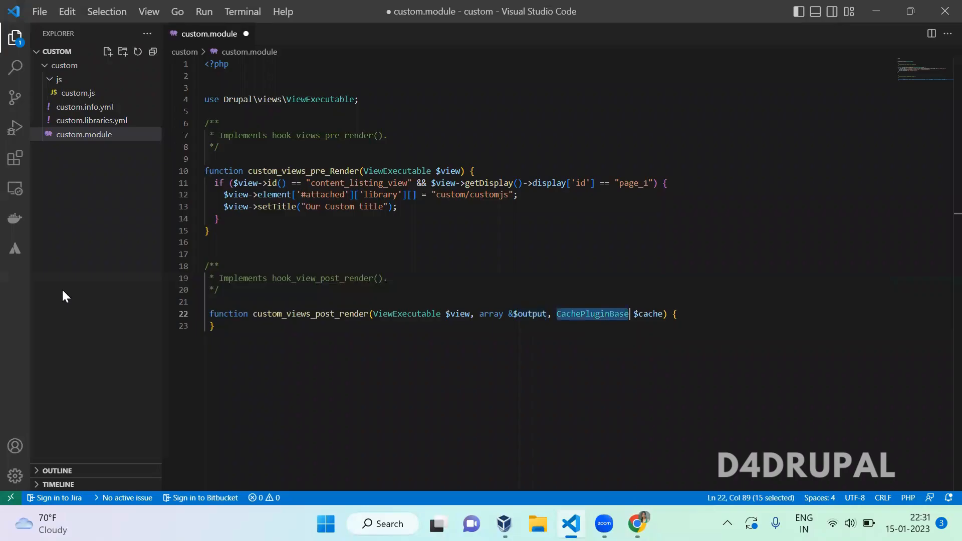
Import Drupal\views\Plugin\views\cache\CachePluginBase and save custom.module
type("u")
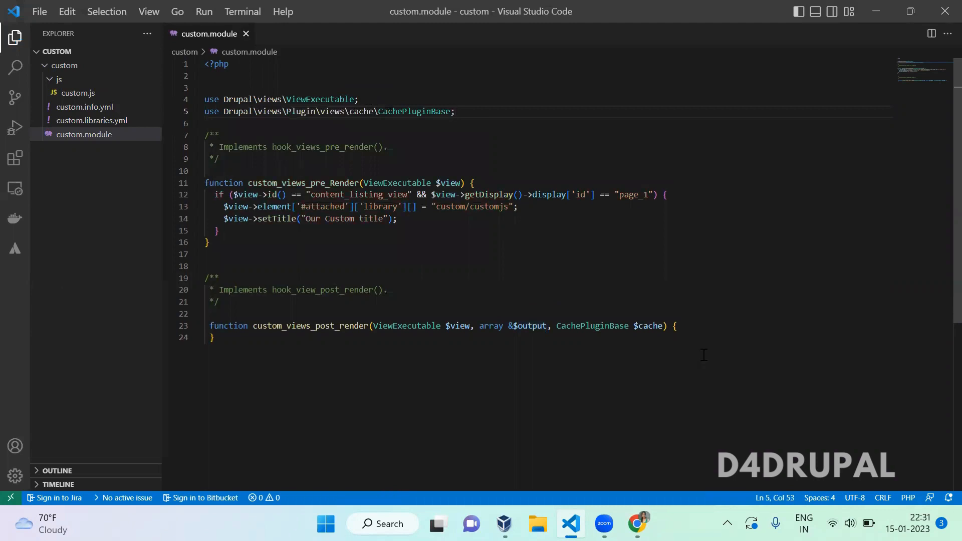
key("Enter")
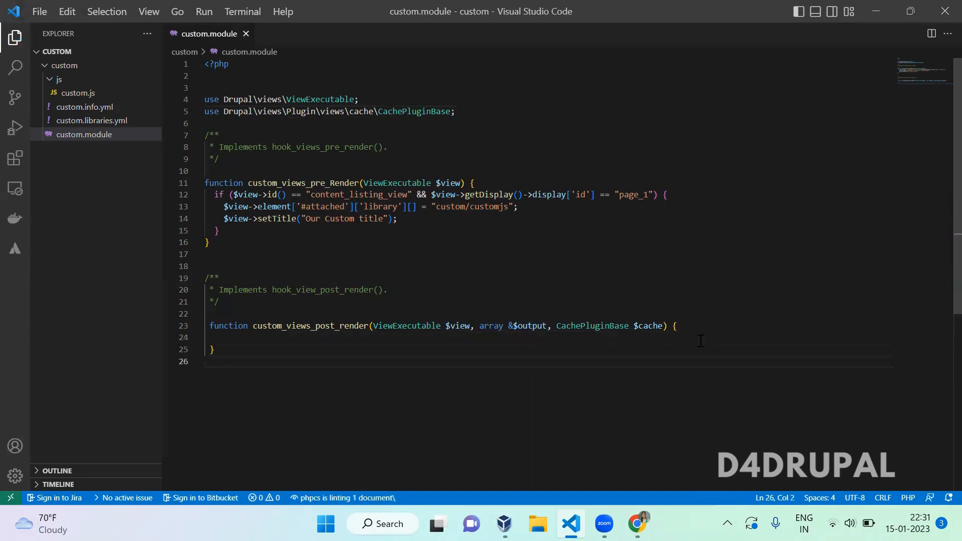
left_click(211, 338)
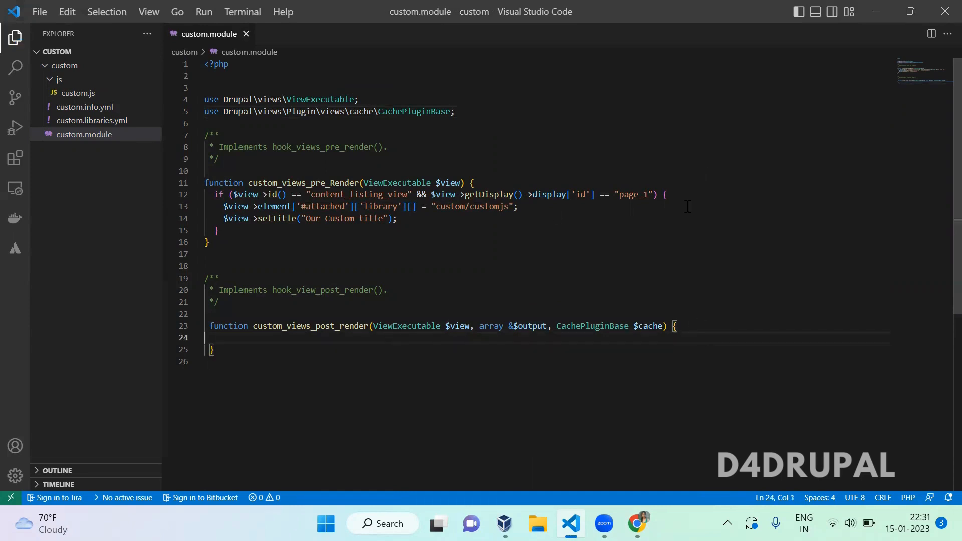
left_click(665, 195)
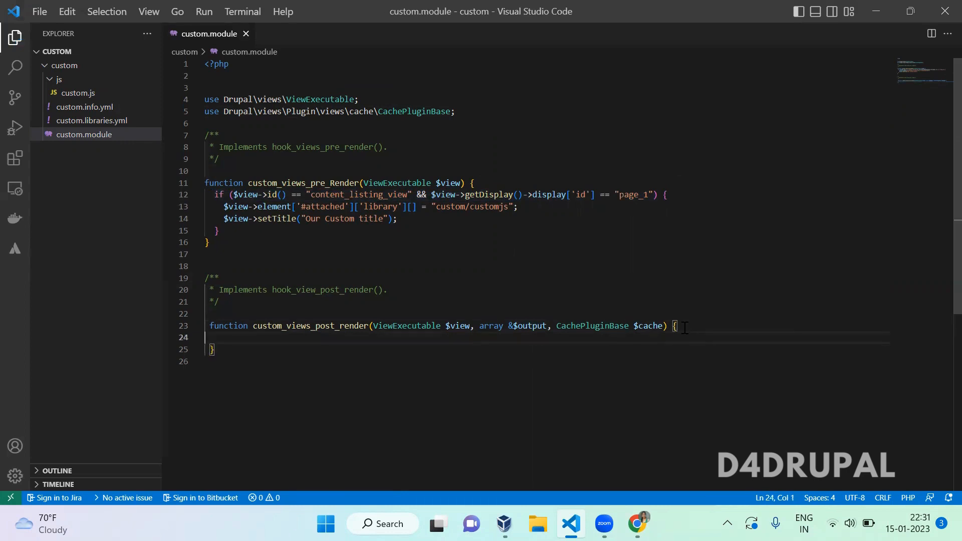
Add an empty if-block checking the view is content_listing_view with display page_1
type("if ($view->id() == \"content_listing_view\" && $view->getDisplay()->display['id'] == \"page_1\") {")
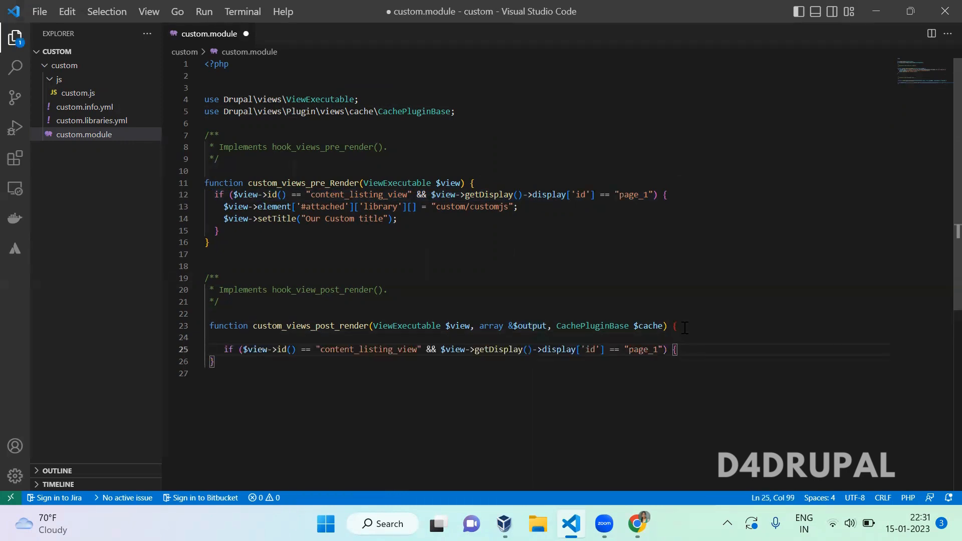
type("}")
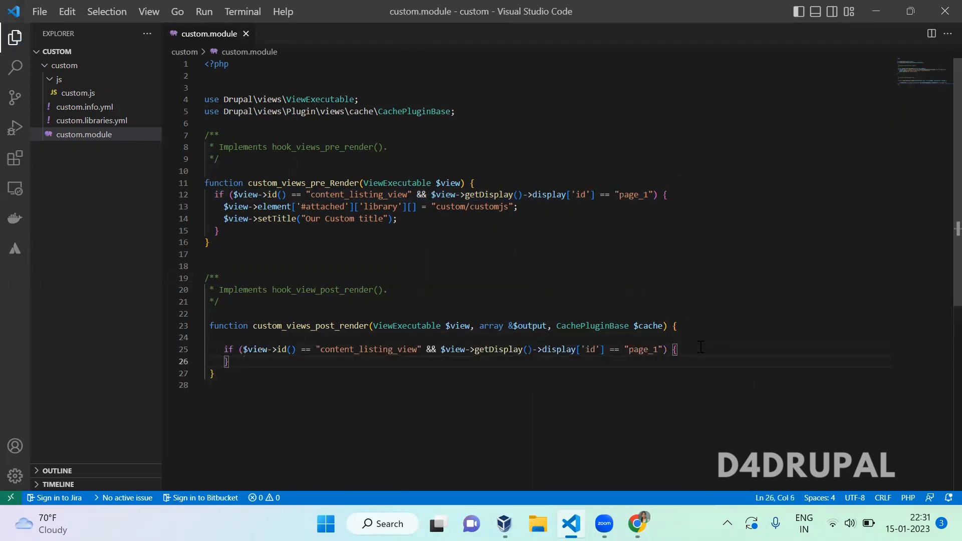
key("Enter")
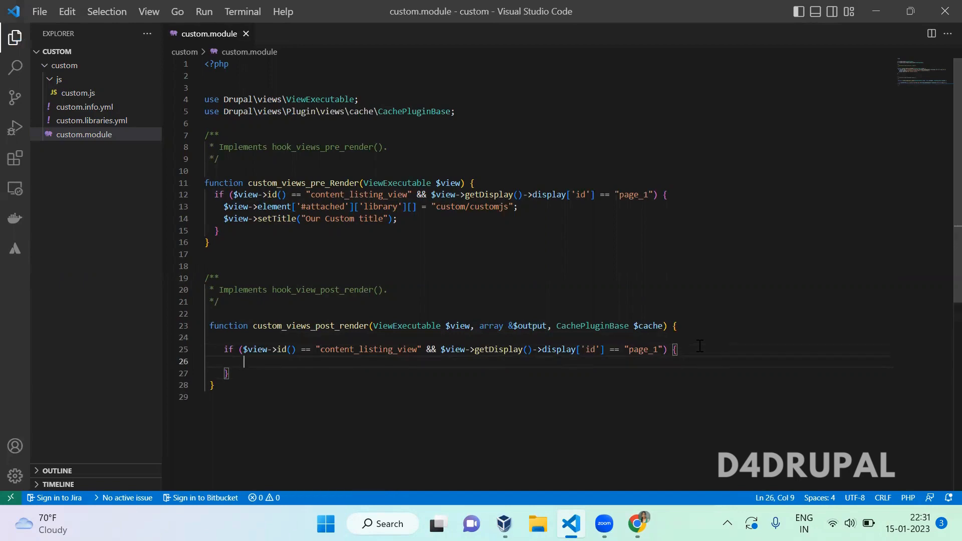
left_click(638, 524)
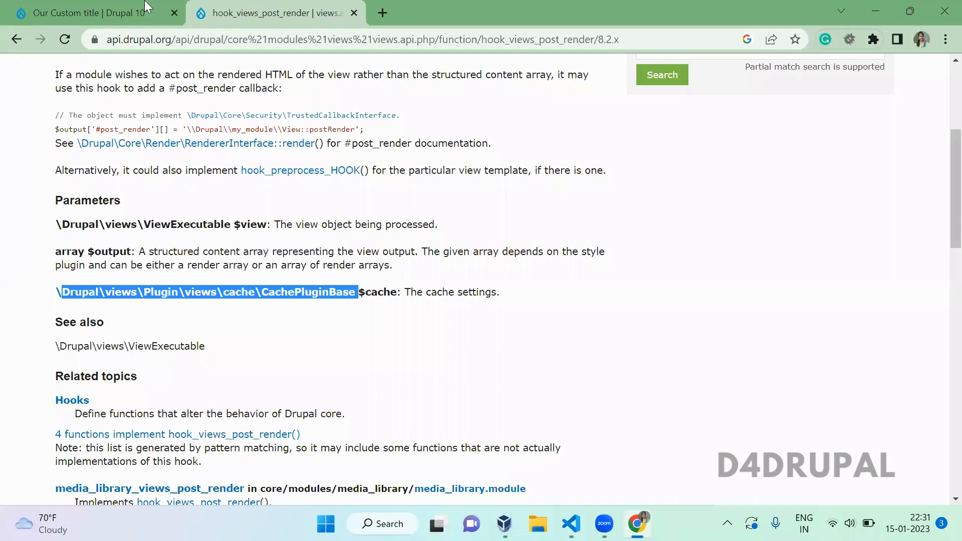
Reload localhost/drupal10/web/content-path/1 to confirm the listing still renders, then return to the editor
left_click(87, 13)
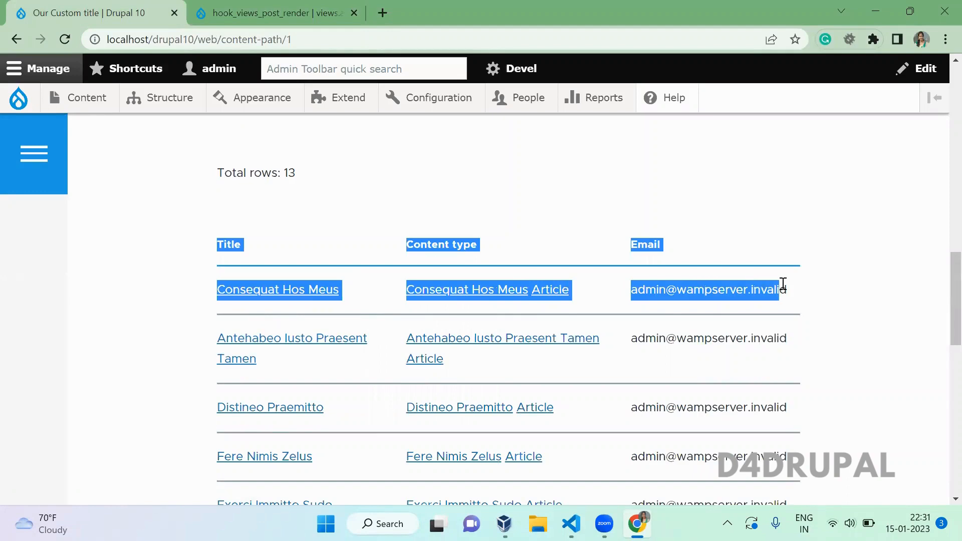
mouse_move(512, 353)
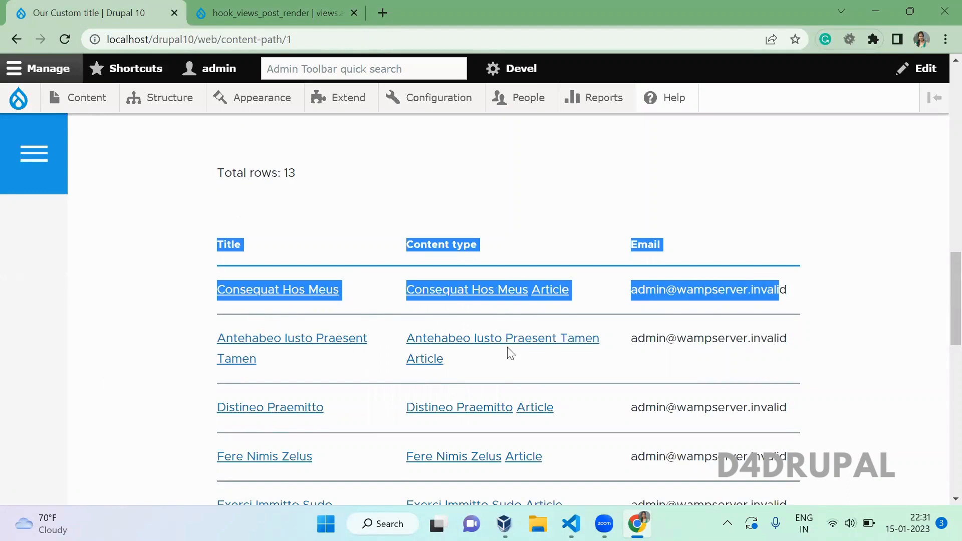
scroll("down", 3)
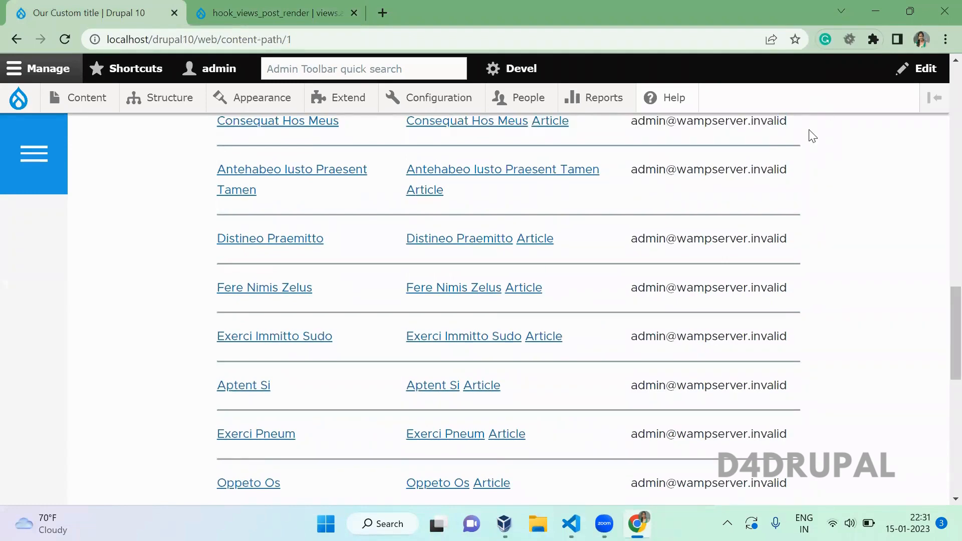
scroll("down", 3)
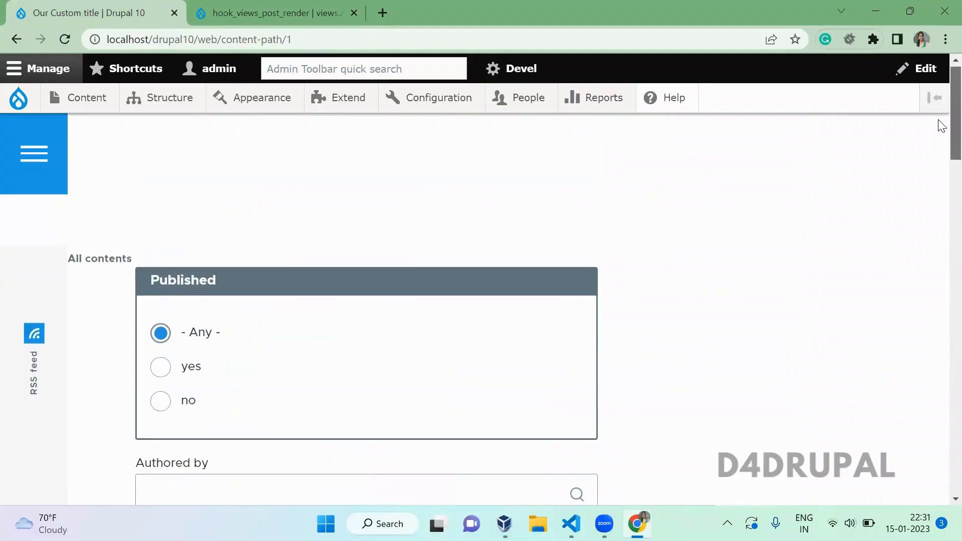
left_click(570, 524)
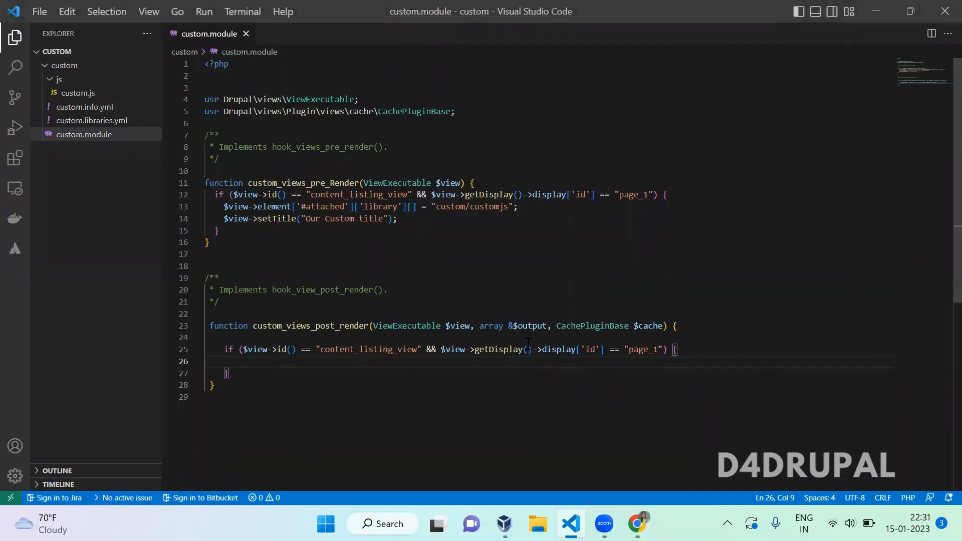
Inside the if-block add print_r(array_keys($output));exit; and save to inspect the output keys
left_click(228, 374)
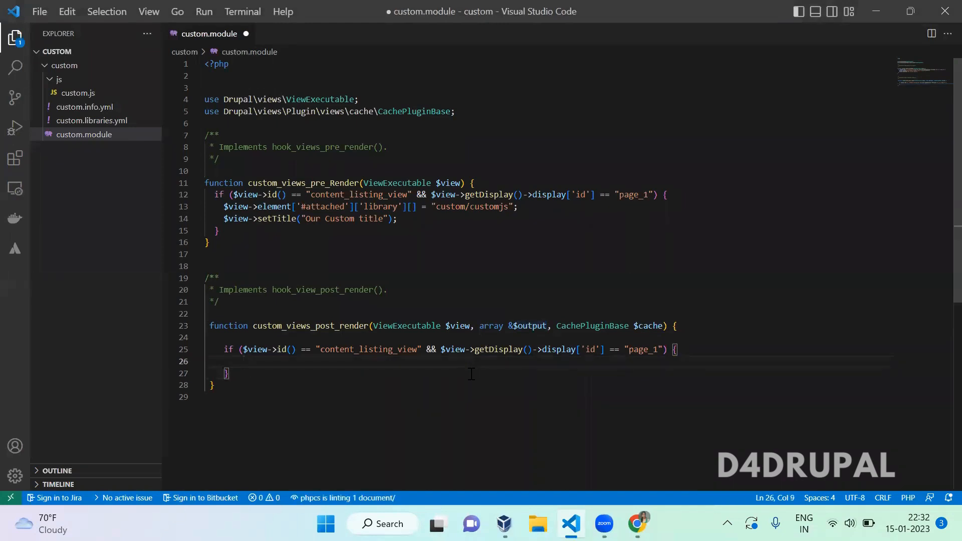
type("print_r(")
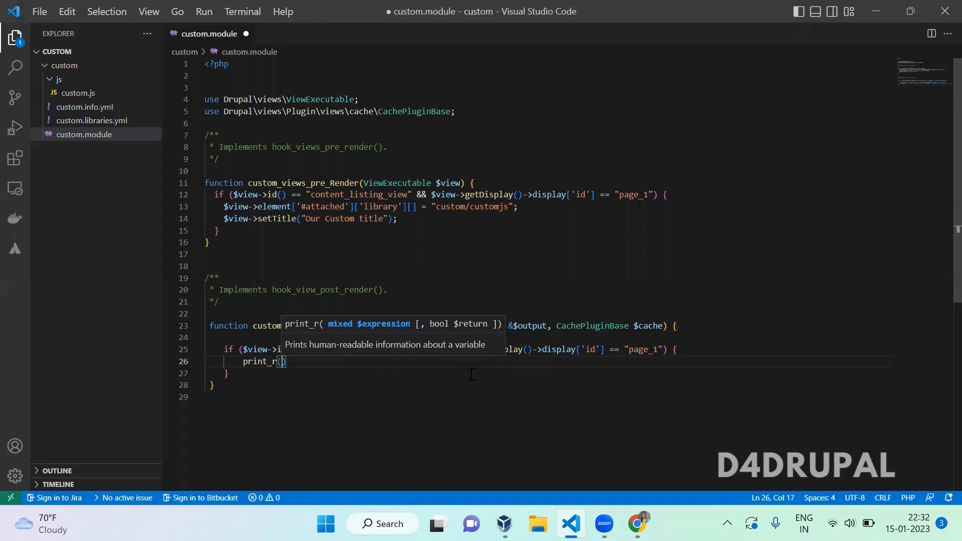
type("gettye")
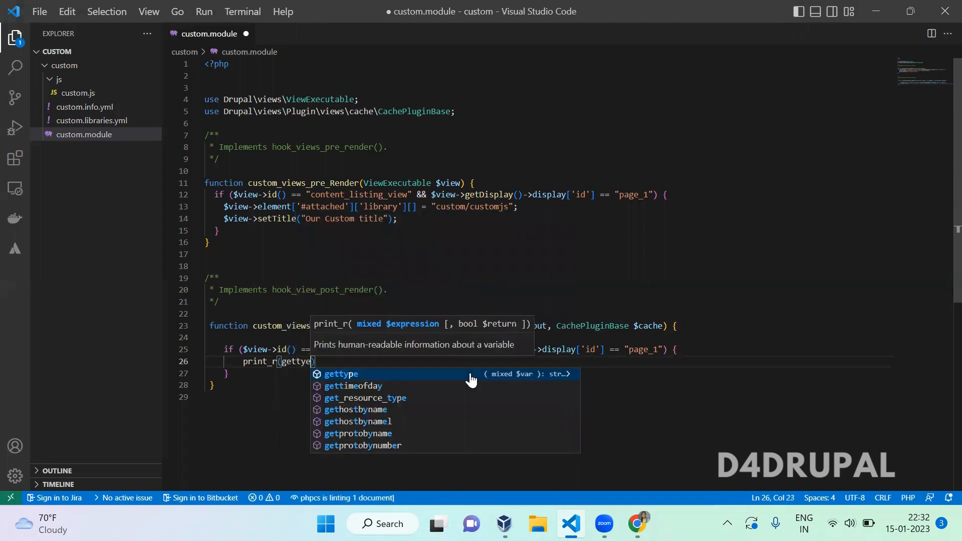
type("($")
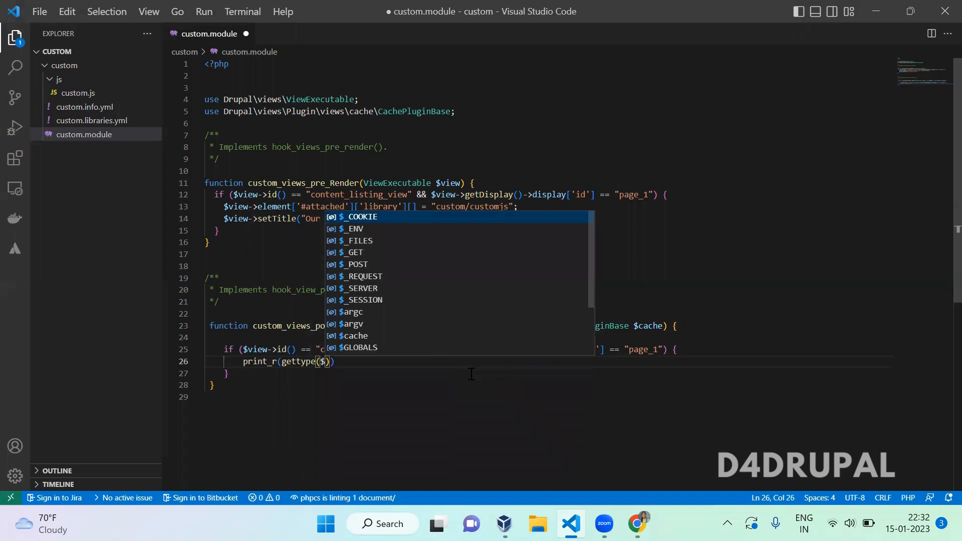
type("output")
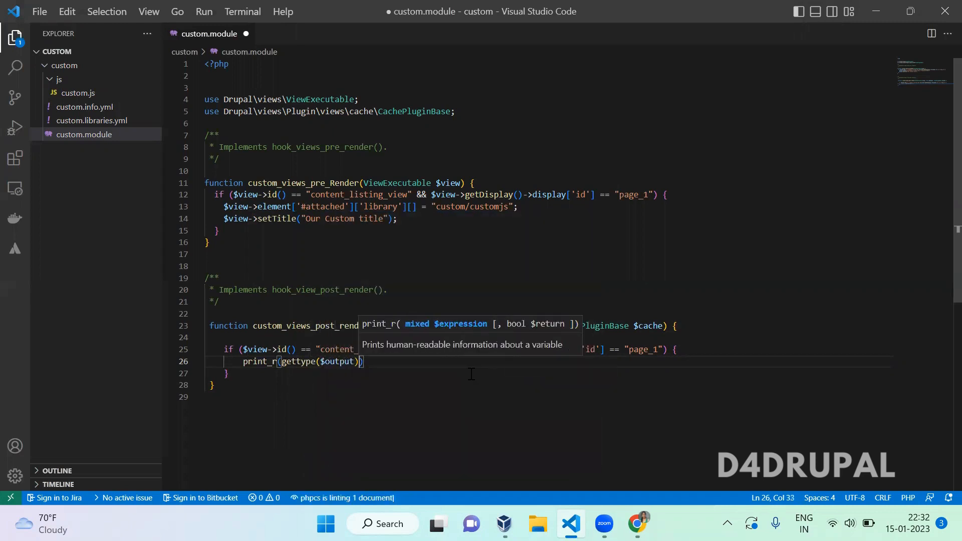
type(";exit;")
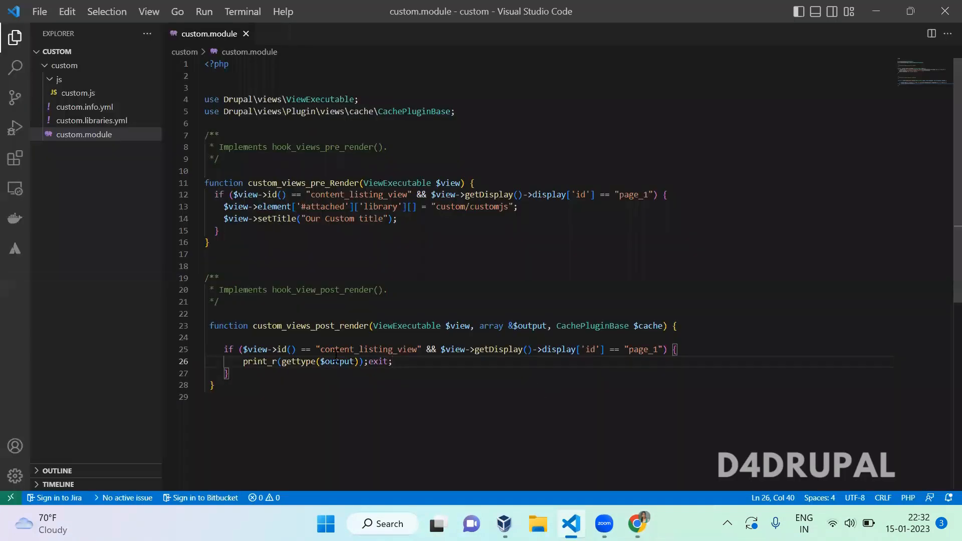
type("array_k")
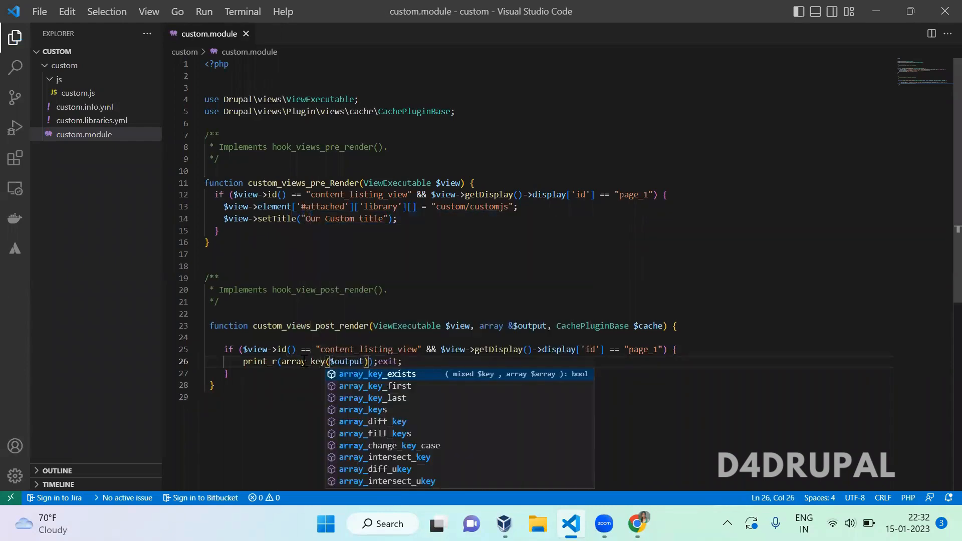
type("s")
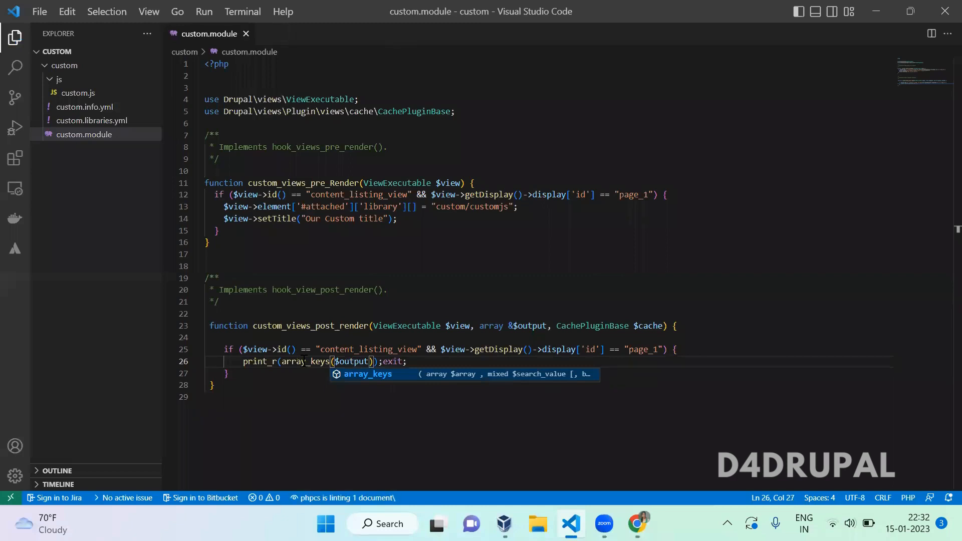
left_click(638, 524)
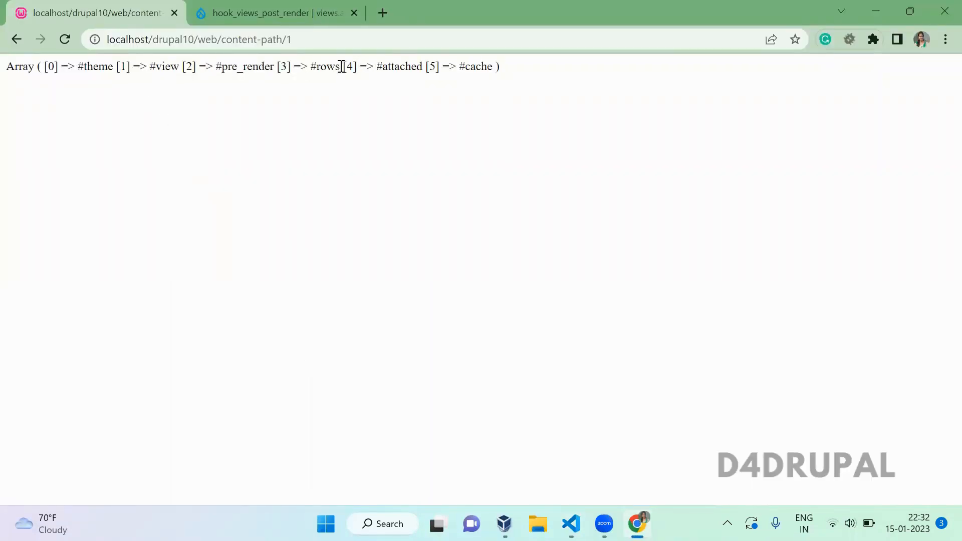
Change the debug line to print_r(array_keys($output['#rows'][0]['#rows']));exit;
left_click(570, 525)
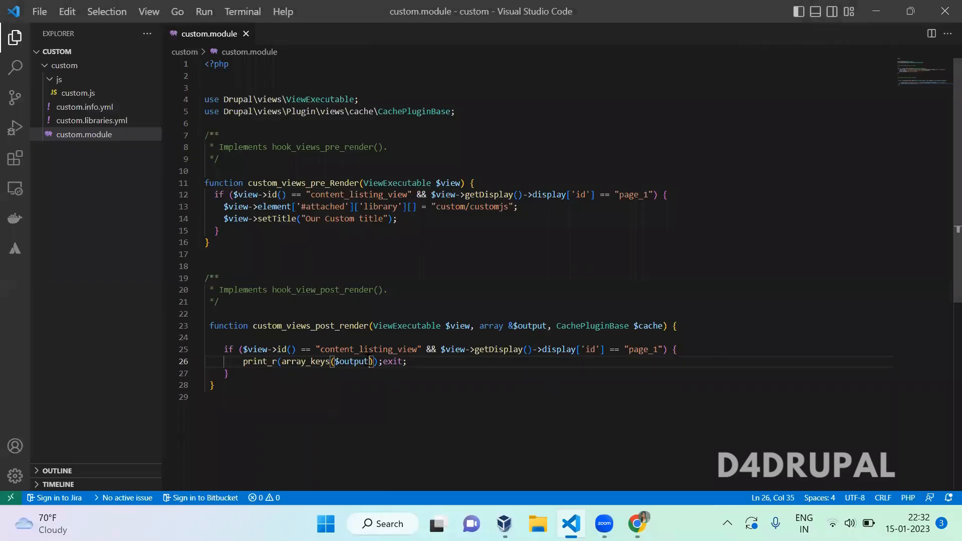
type("['#']")
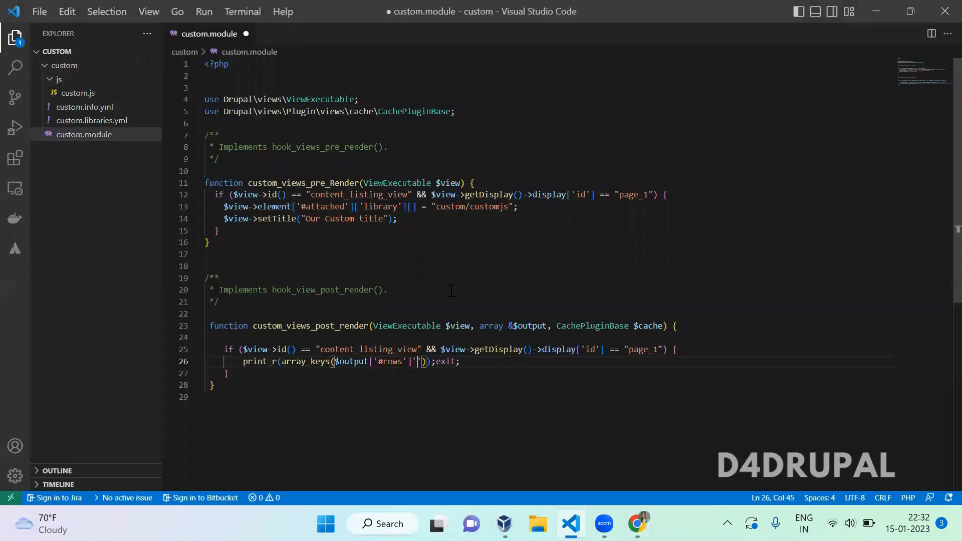
type("[0")
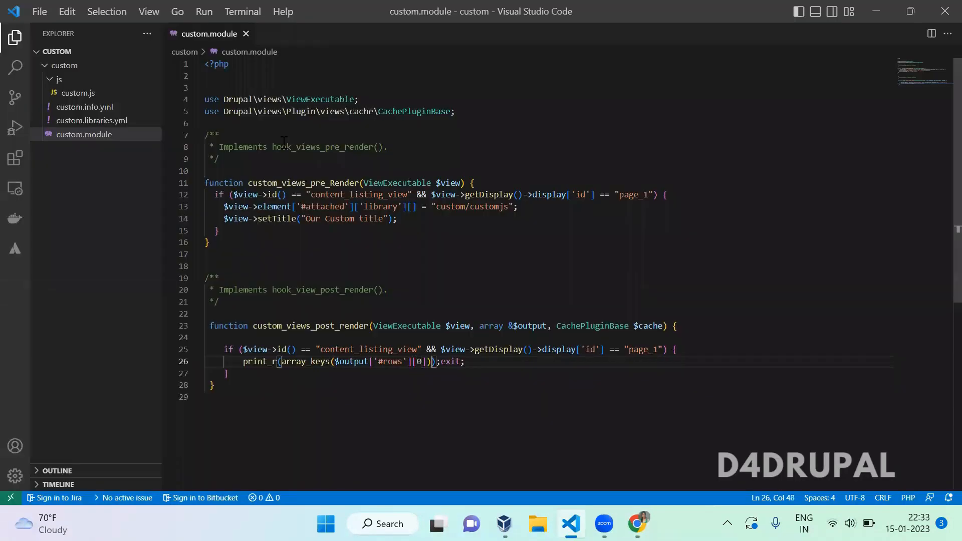
type("[]")
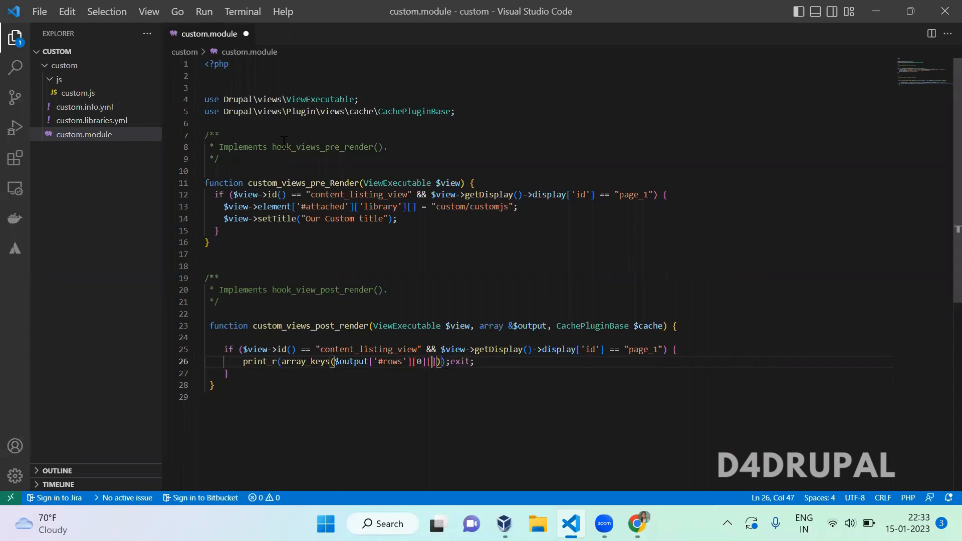
type("#row'")
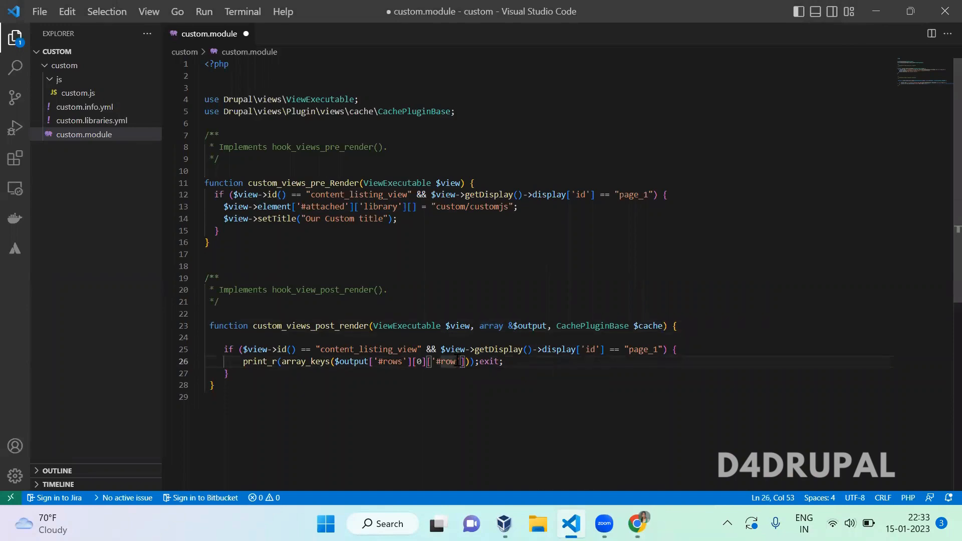
left_click(638, 524)
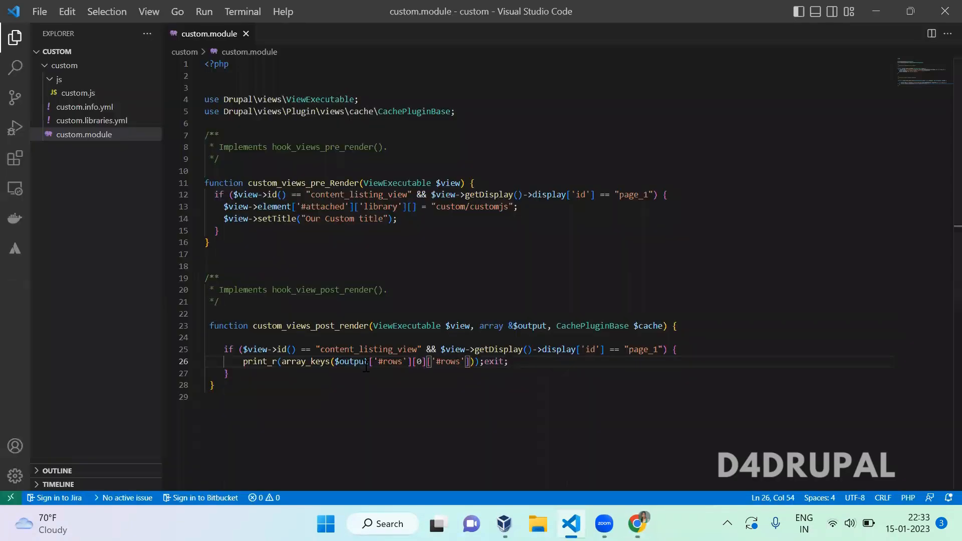
double_click(305, 362)
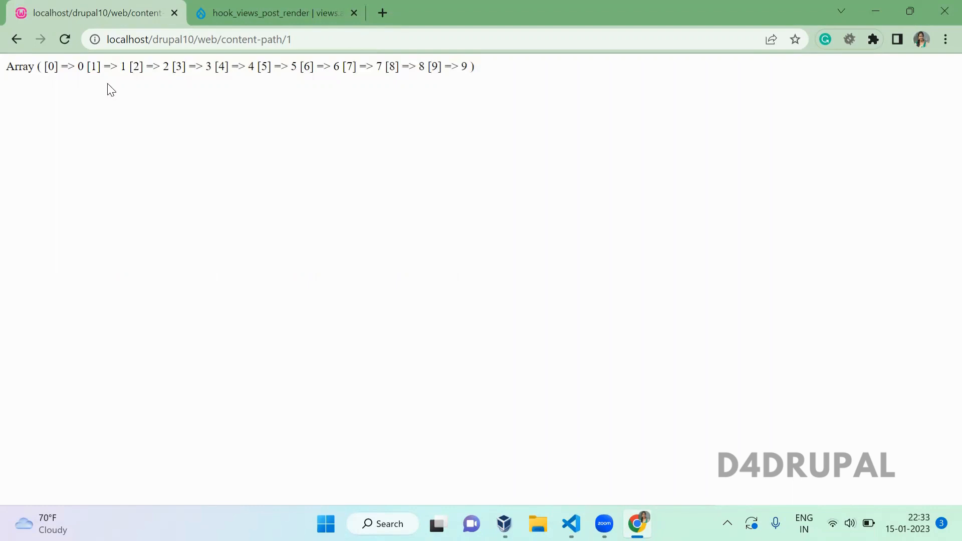
mouse_move(494, 67)
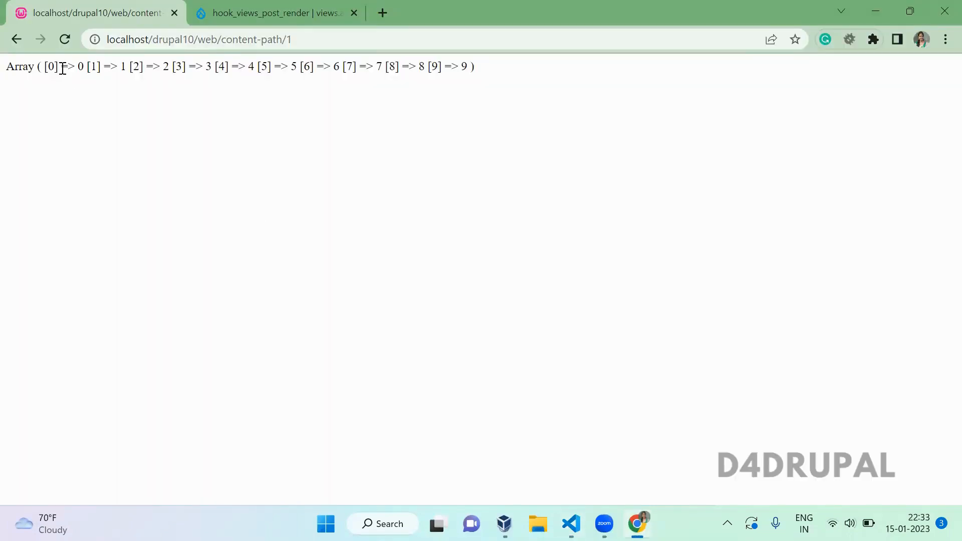
Reload the listing page and note the printed row keys 0 through 9
double_click(51, 66)
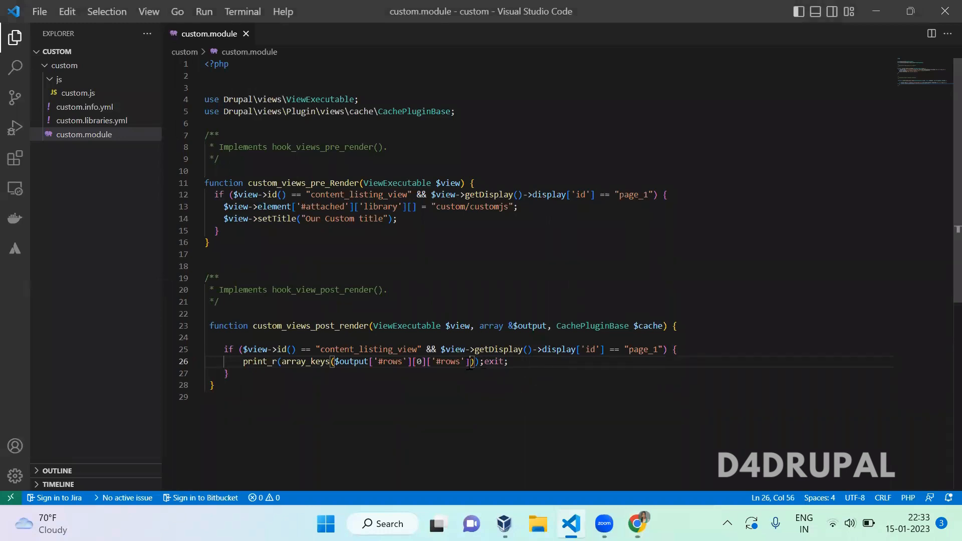
Replace the debug print with unset($output['#rows'][0]['#rows'][0]); and save custom.module
type("[0]")
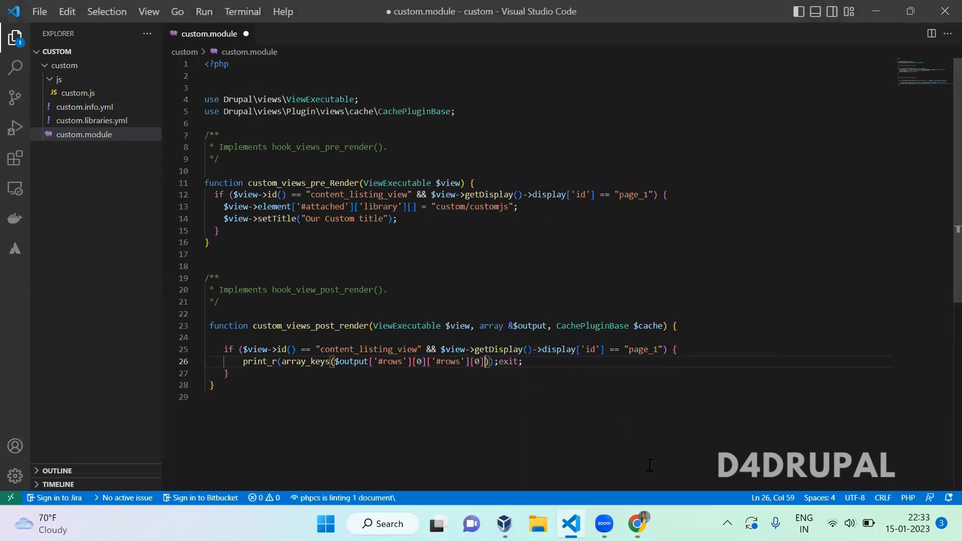
double_click(259, 362)
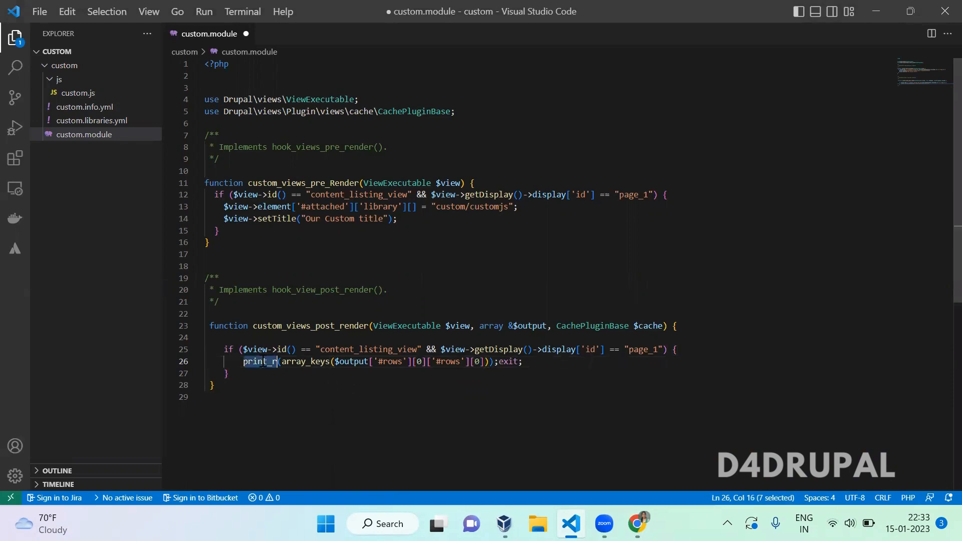
type("unse")
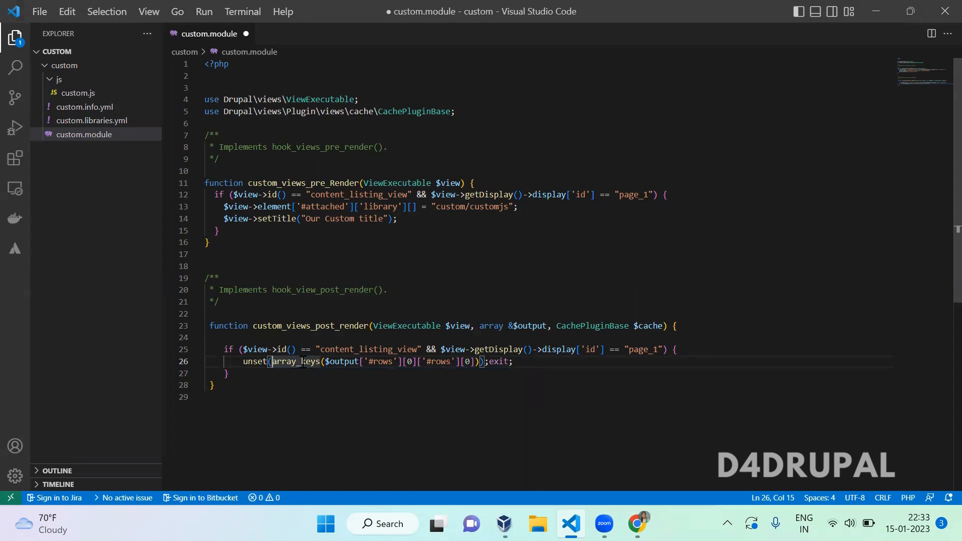
key("Backspace")
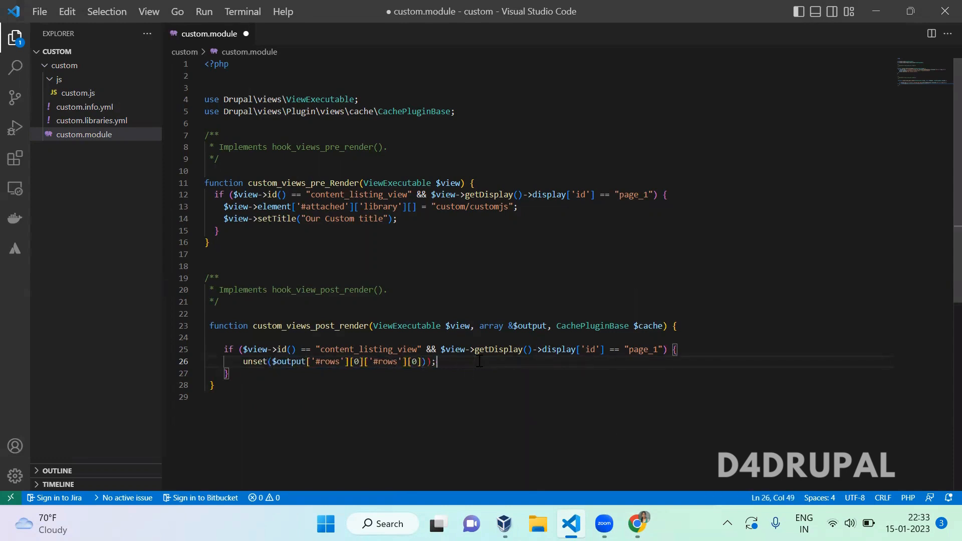
key("Backspace")
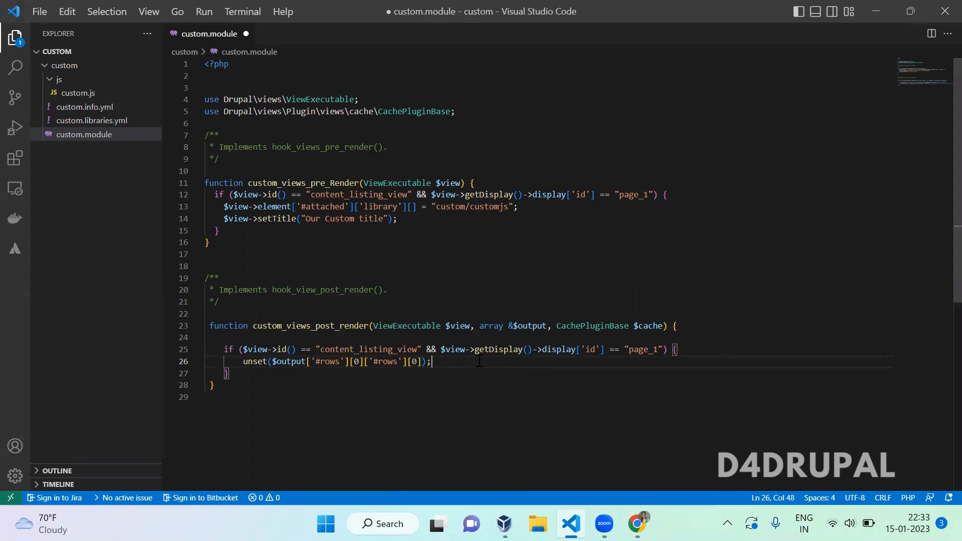
left_click(638, 525)
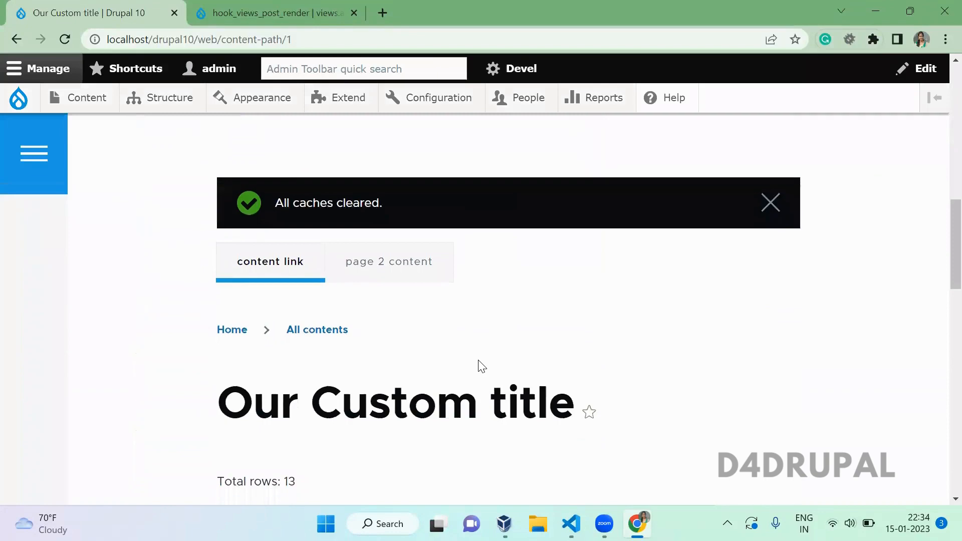
Reload the cleared-cache listing so Consequat Hos Meus disappears and Antehabeo Iusto Praesent Tamen leads the table
scroll("down", 3)
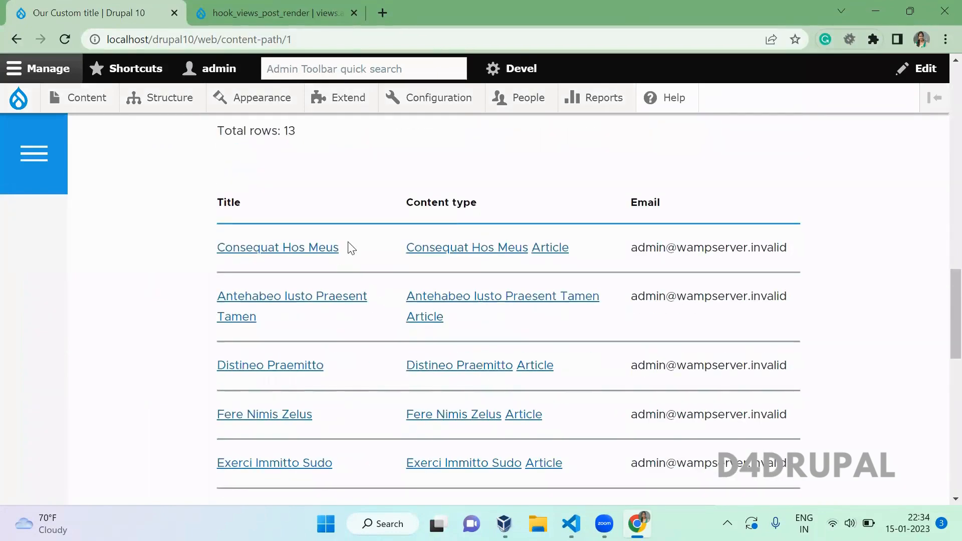
double_click(278, 248)
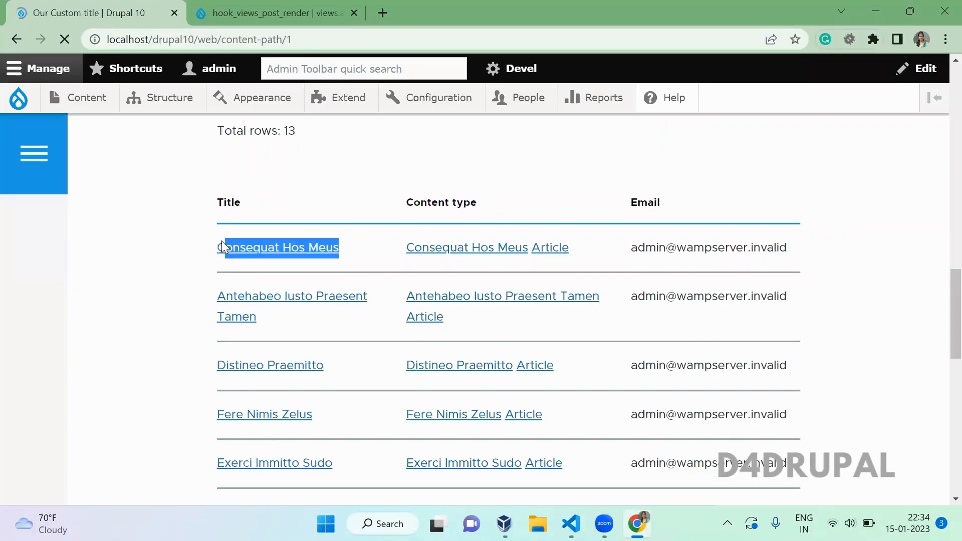
left_click(18, 98)
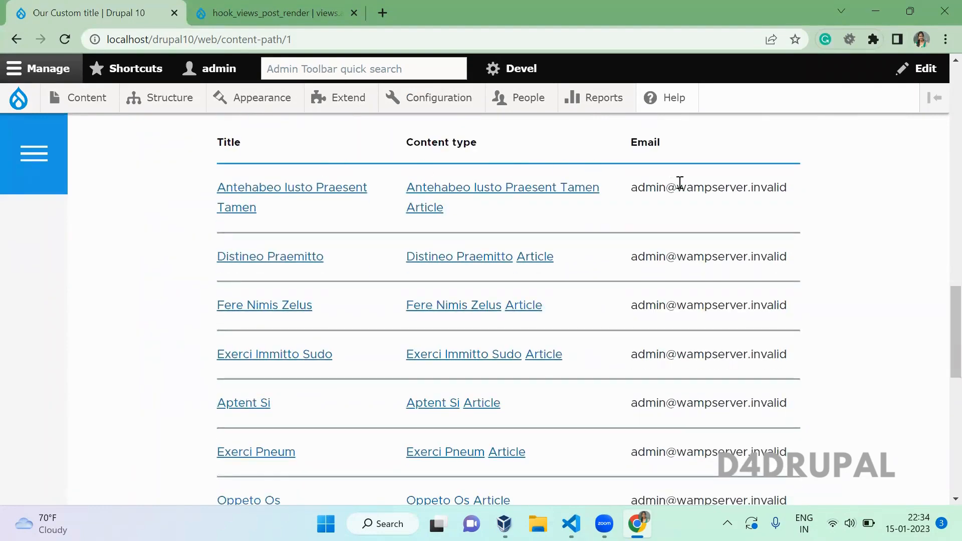
left_click(571, 525)
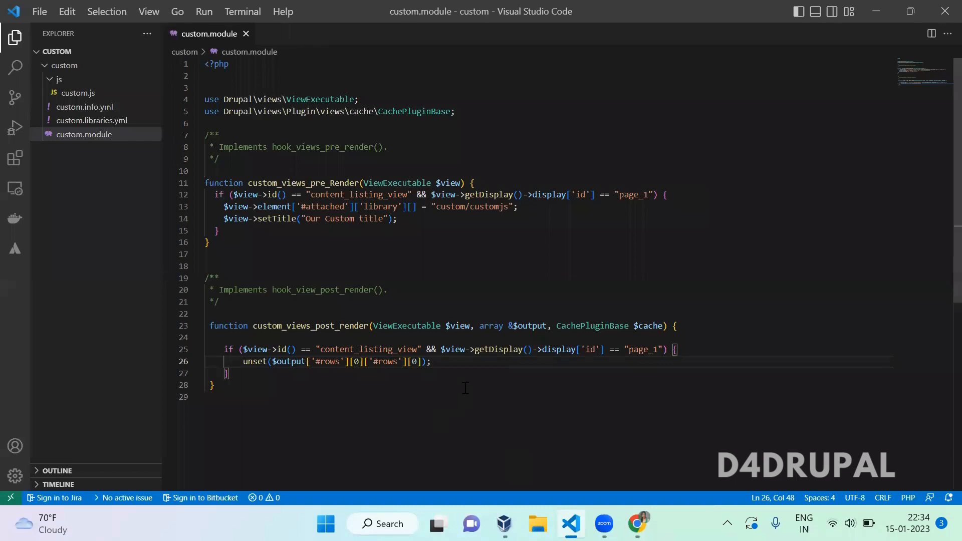
After the unset line add $cache->options['result_lifespan'] = 0;
left_click(432, 362)
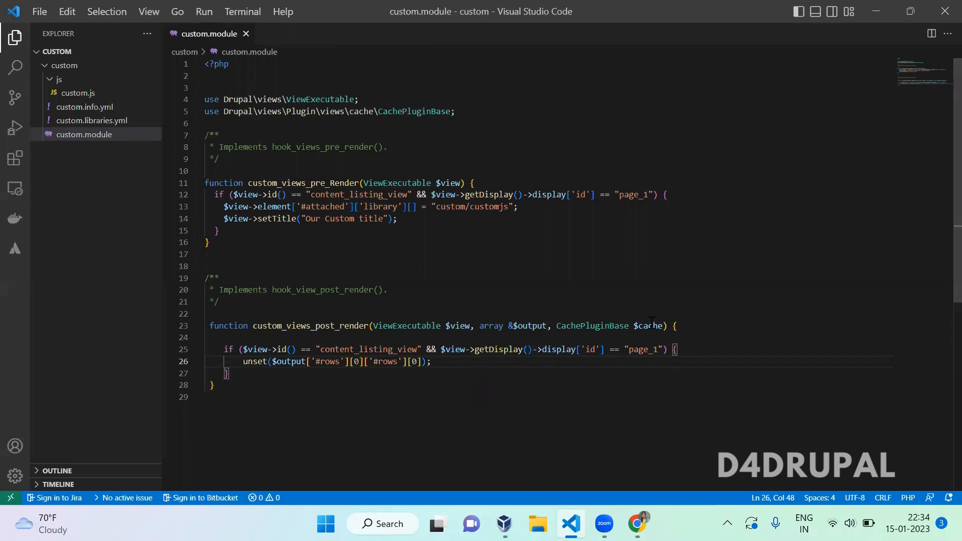
double_click(652, 326)
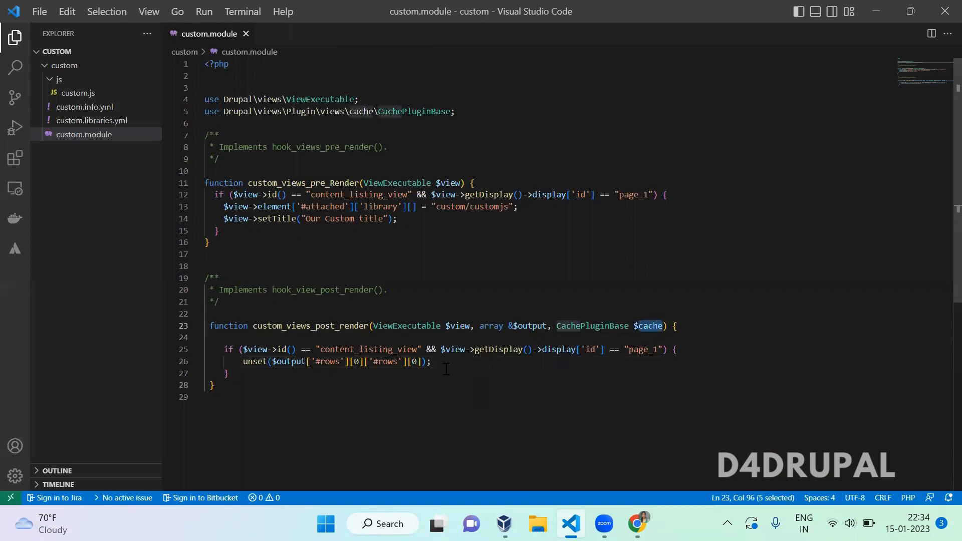
key("Enter")
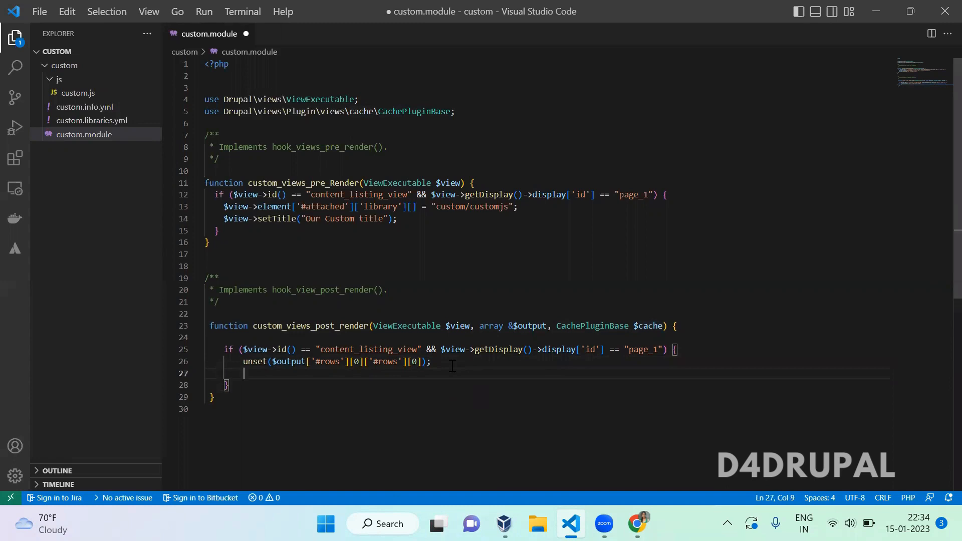
type("$cache")
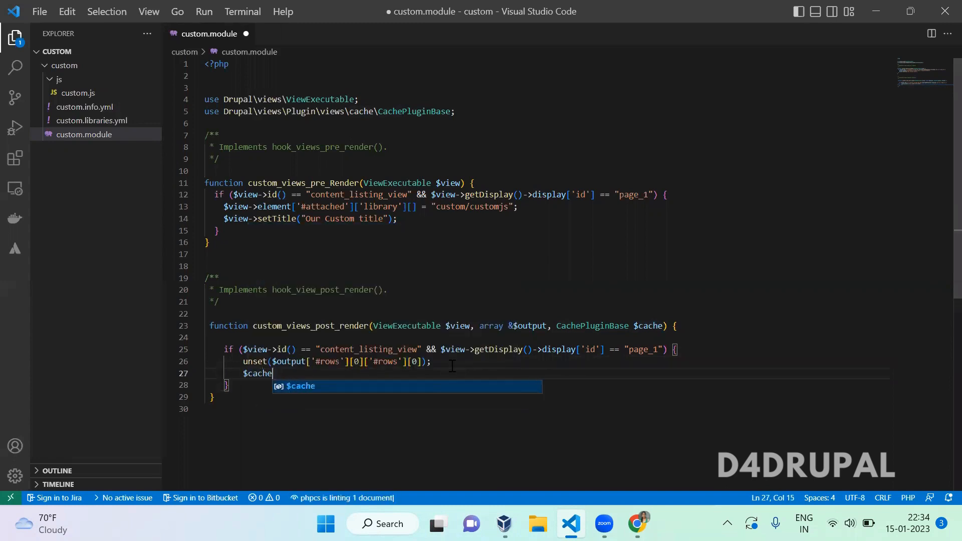
type("->options")
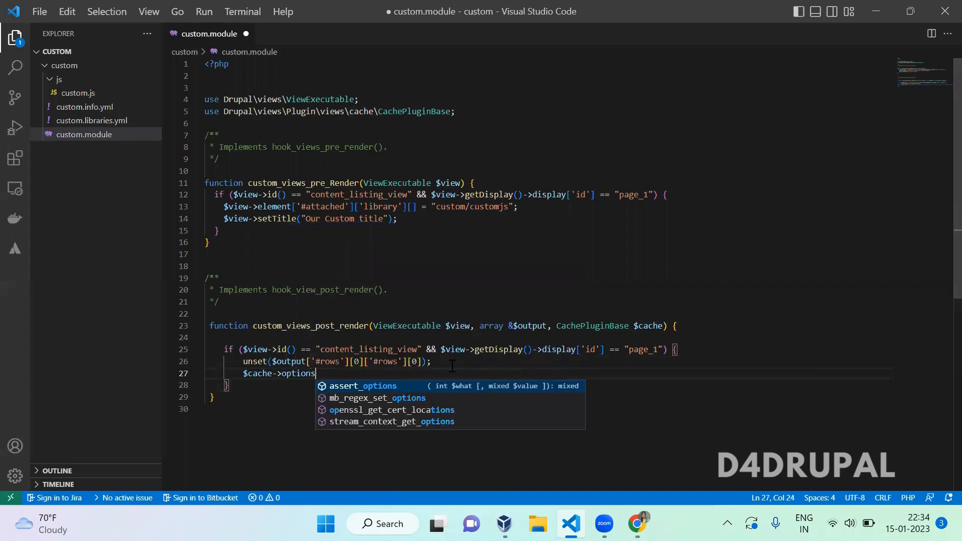
type("['res'")
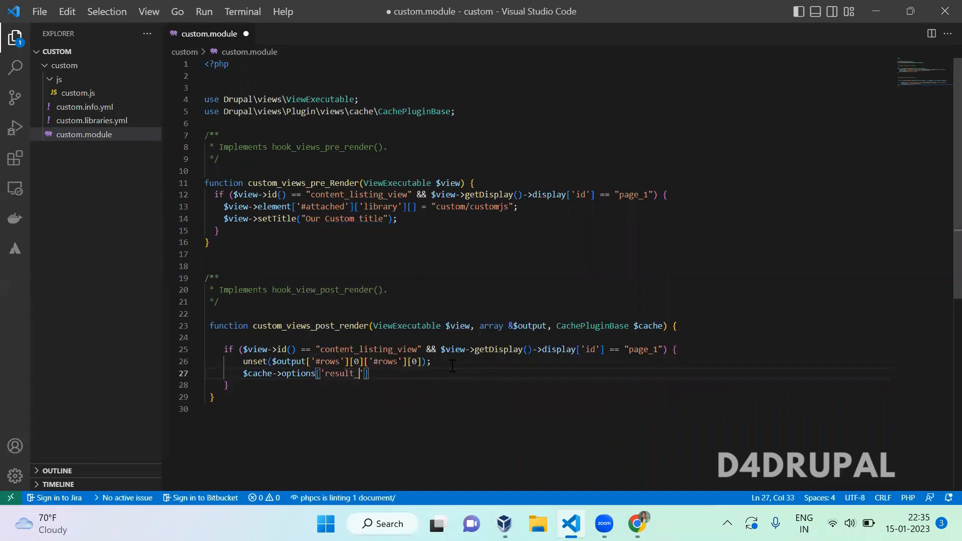
type("lifespan")
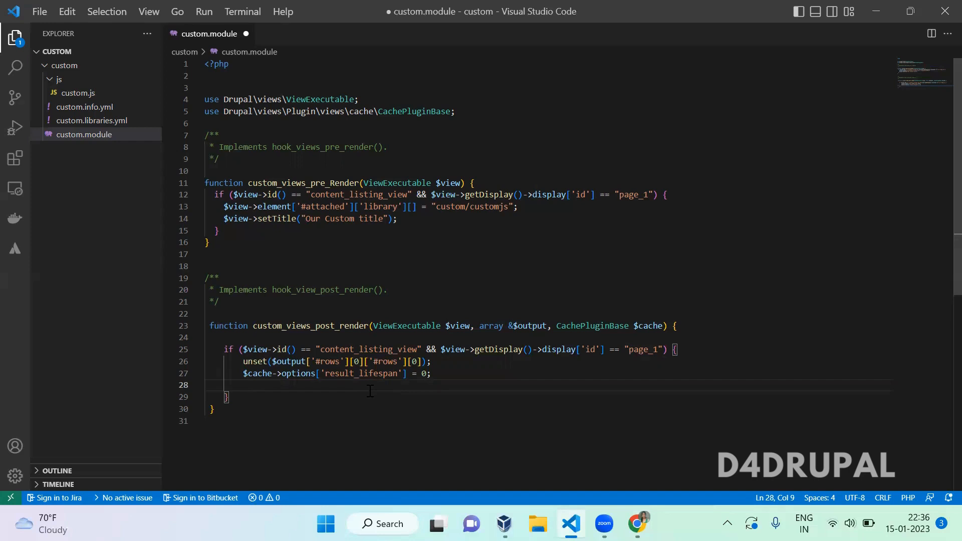
Add $cache->options['output_lifespan'] = 0; on the next line
type("$cache-")
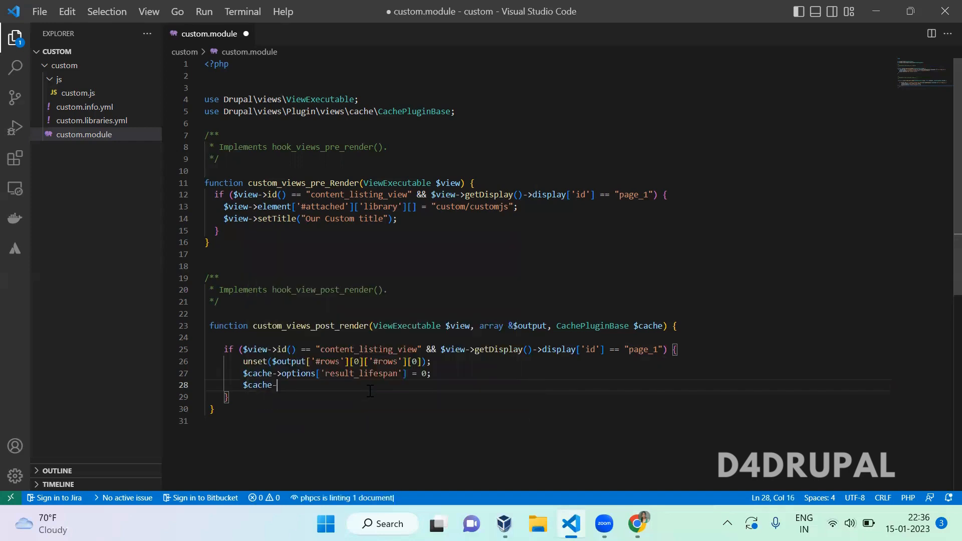
type("options['")
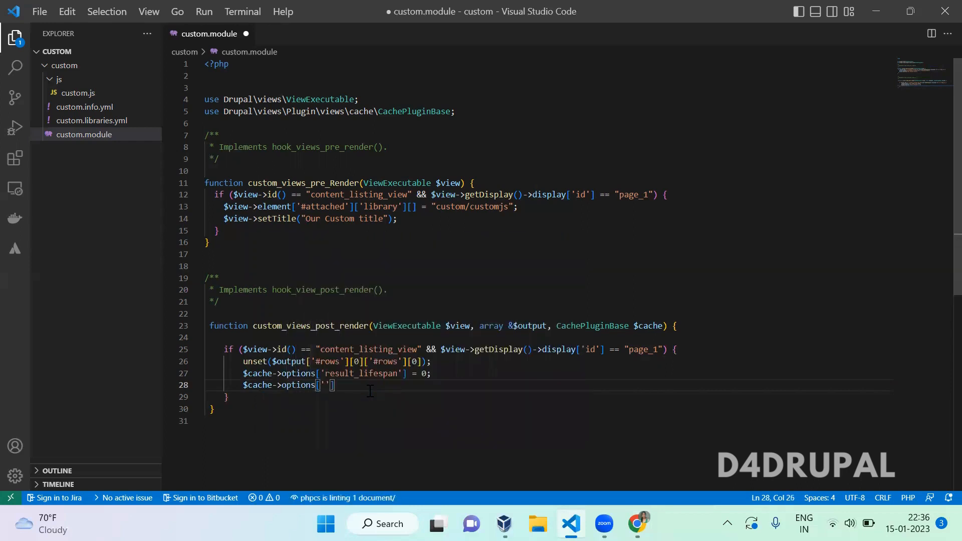
type("o")
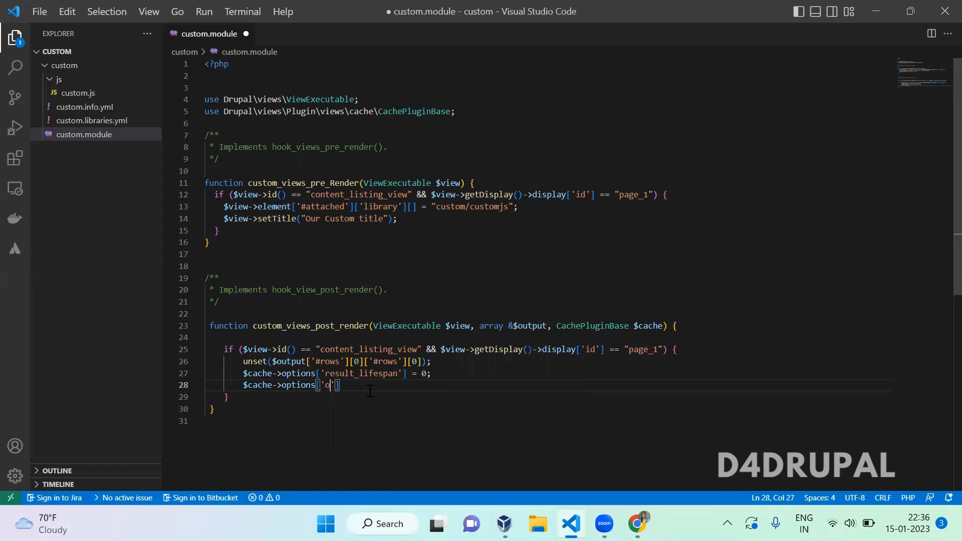
type("utput")
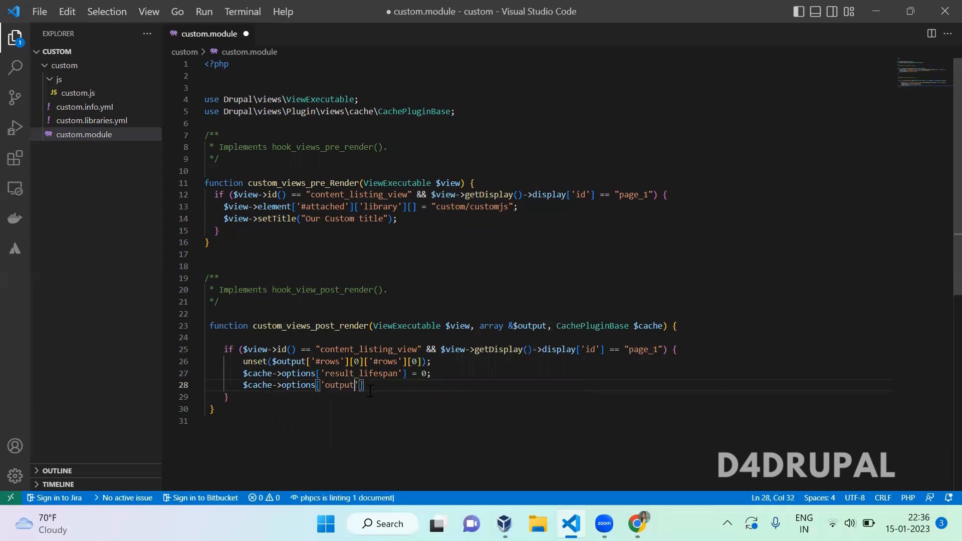
type("_life")
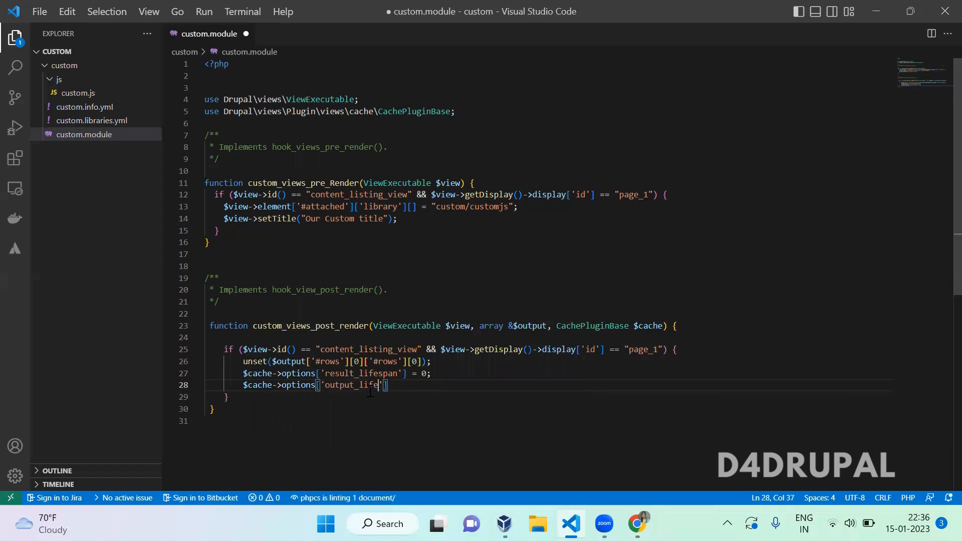
type("span")
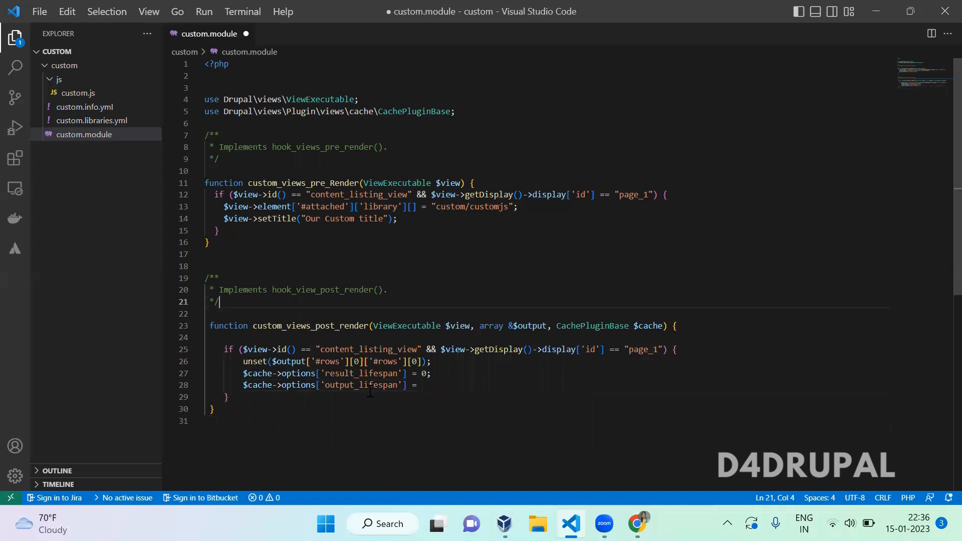
mouse_move(464, 381)
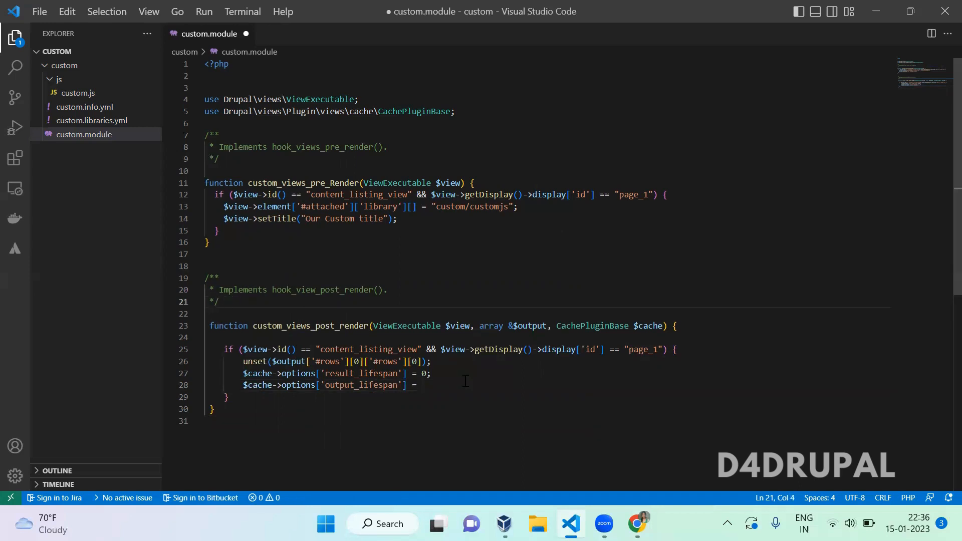
type("0")
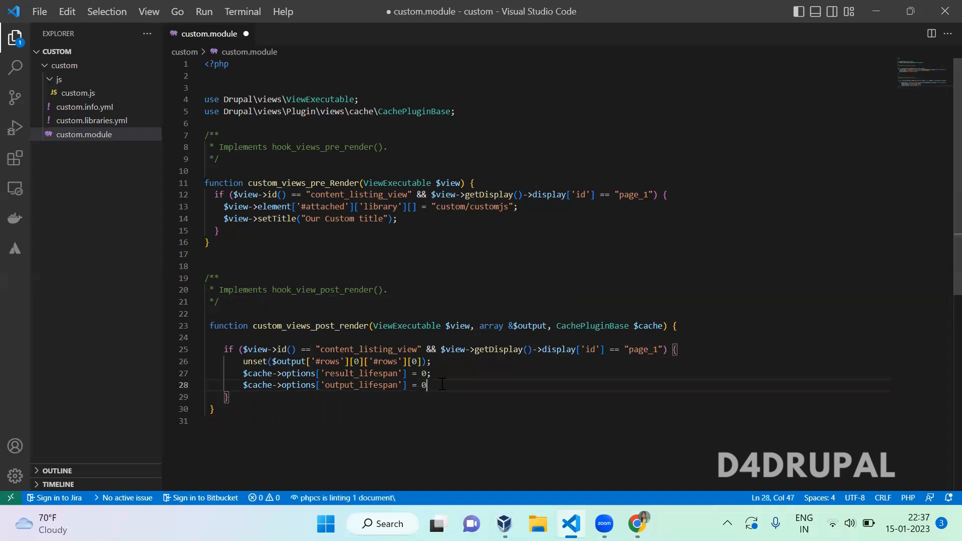